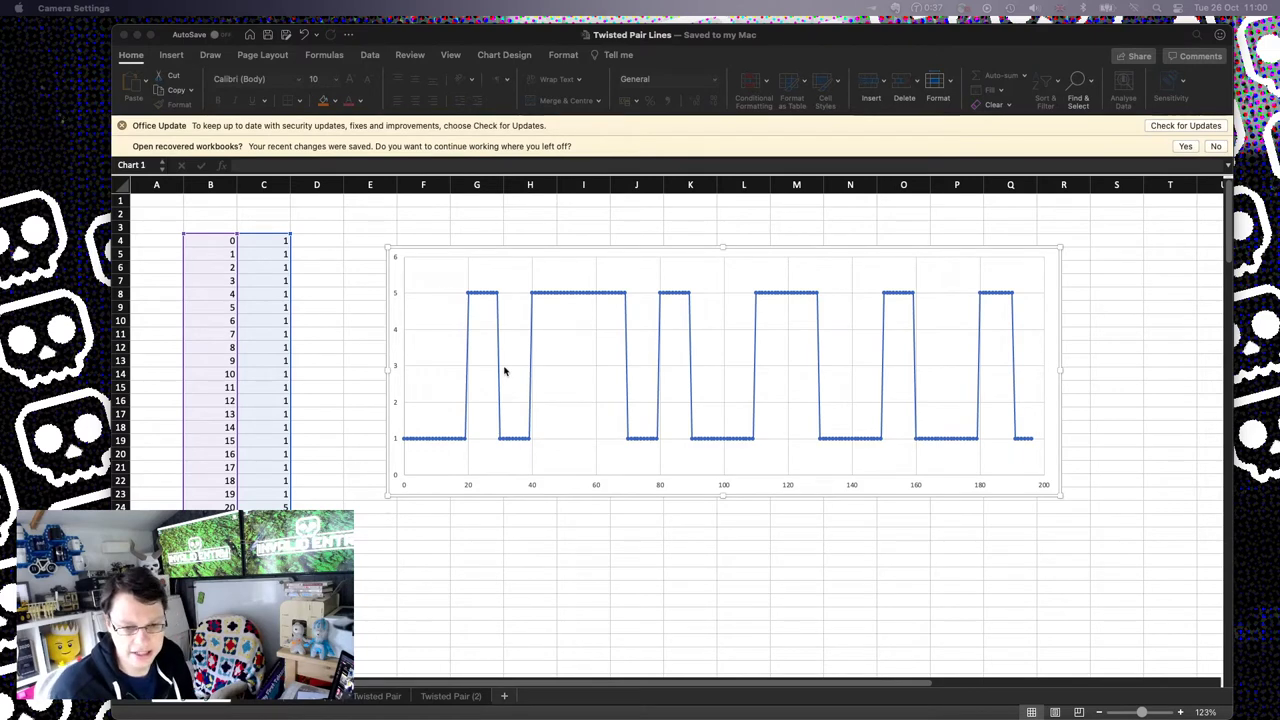
{"action": "mouse_move", "coordinate": [468, 380]}
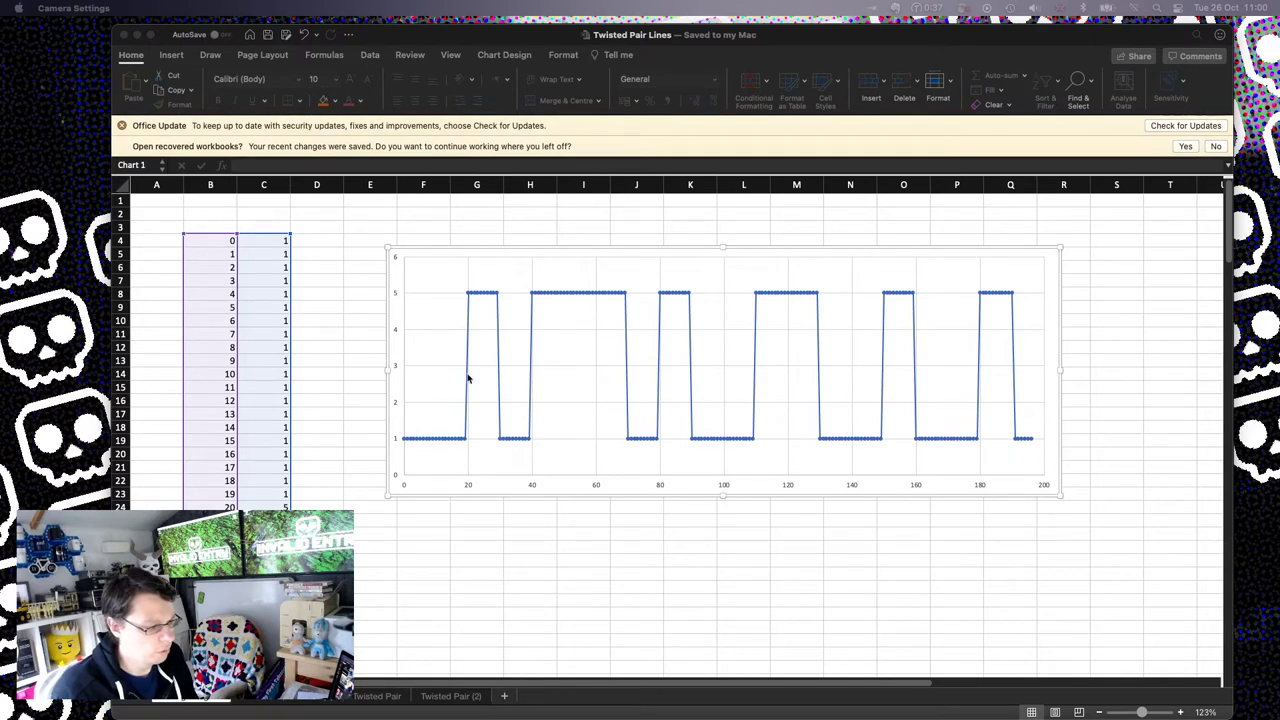
{"action": "mouse_move", "coordinate": [456, 468]}
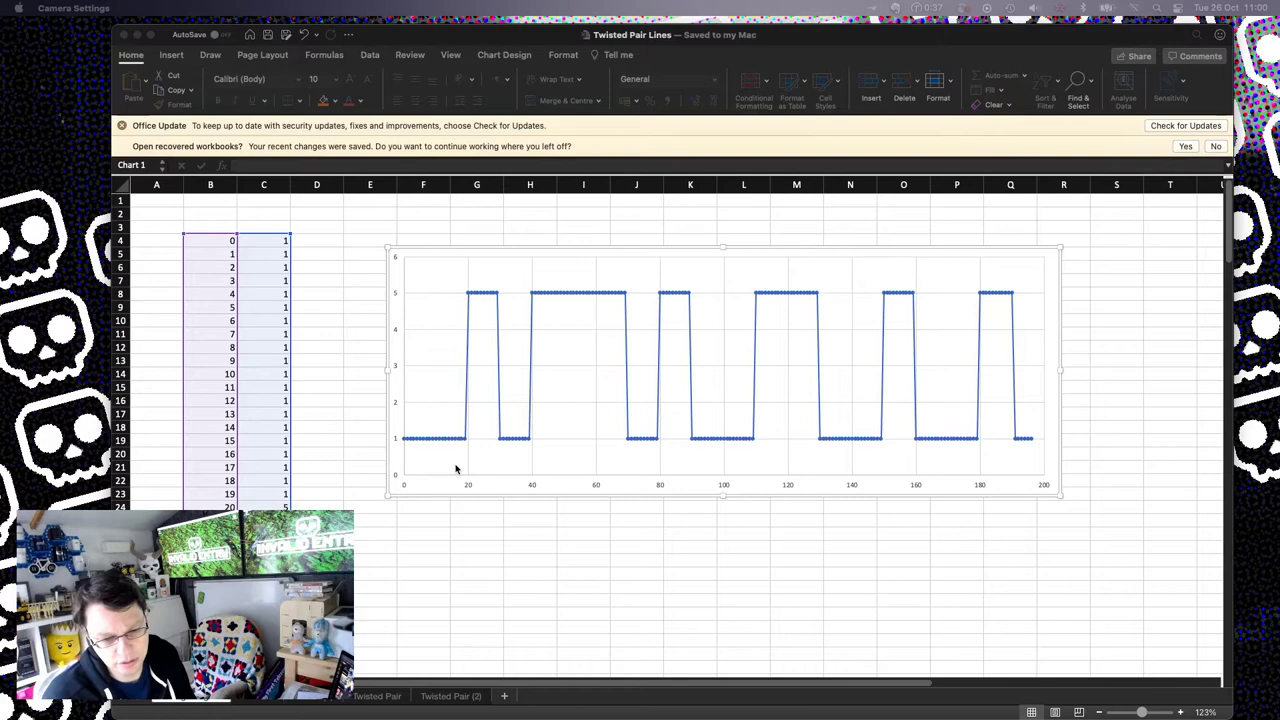
{"action": "mouse_move", "coordinate": [464, 342]}
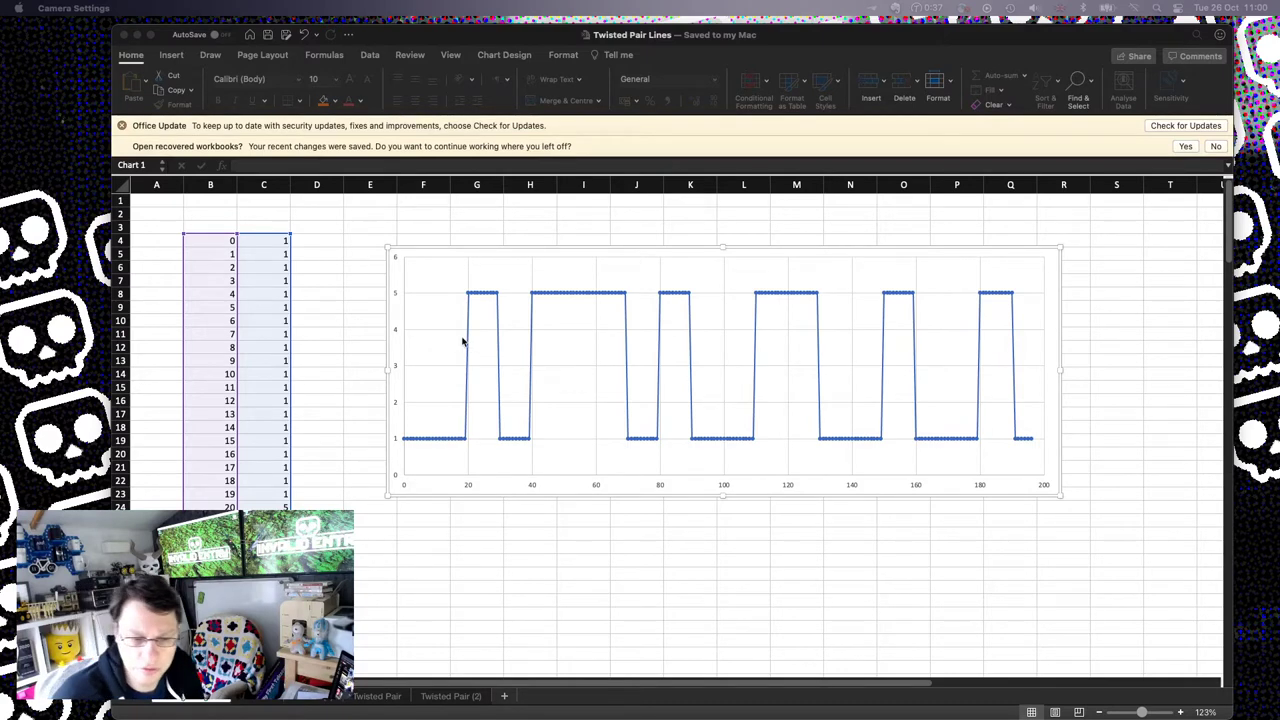
{"action": "mouse_move", "coordinate": [444, 388]}
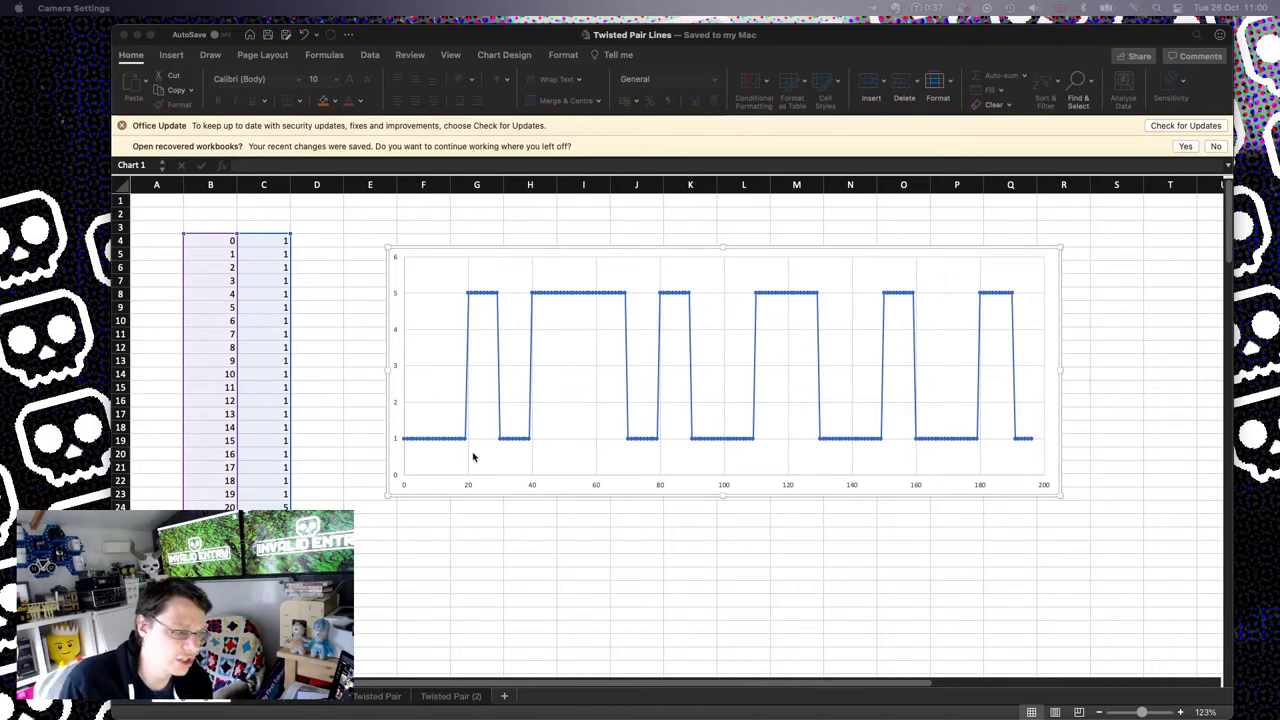
{"action": "mouse_move", "coordinate": [468, 436]}
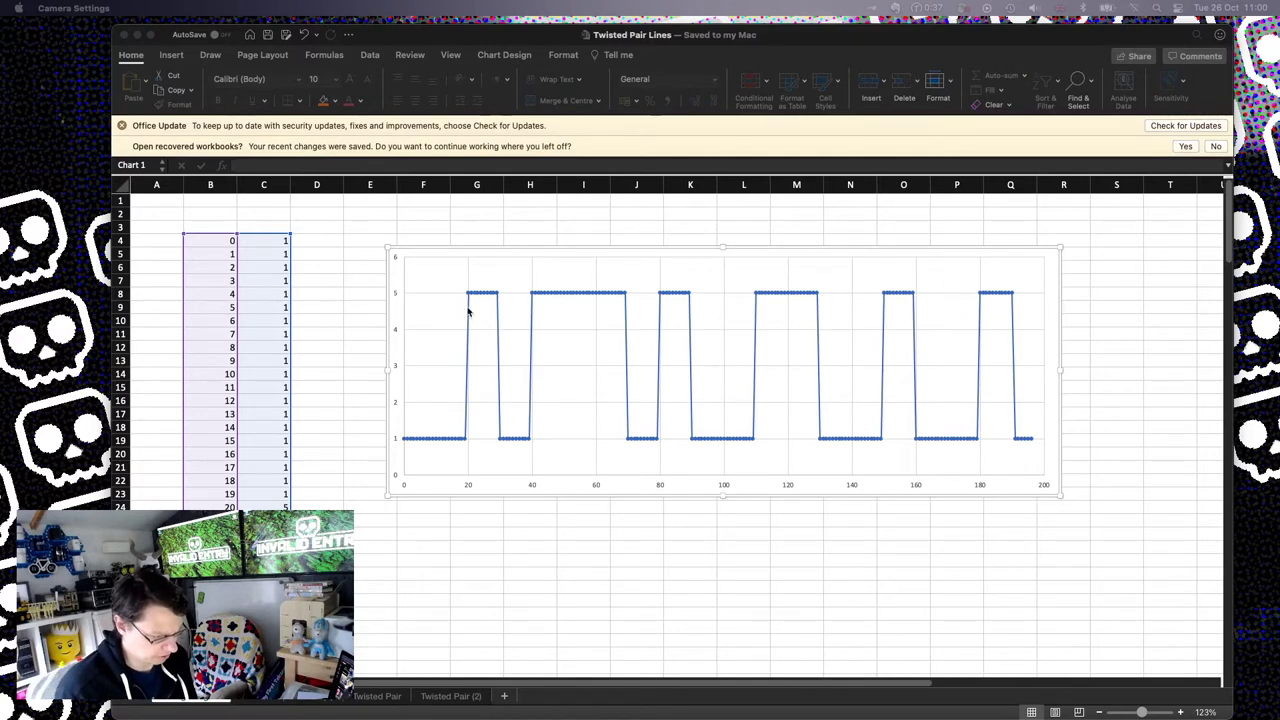
{"action": "mouse_move", "coordinate": [452, 420]}
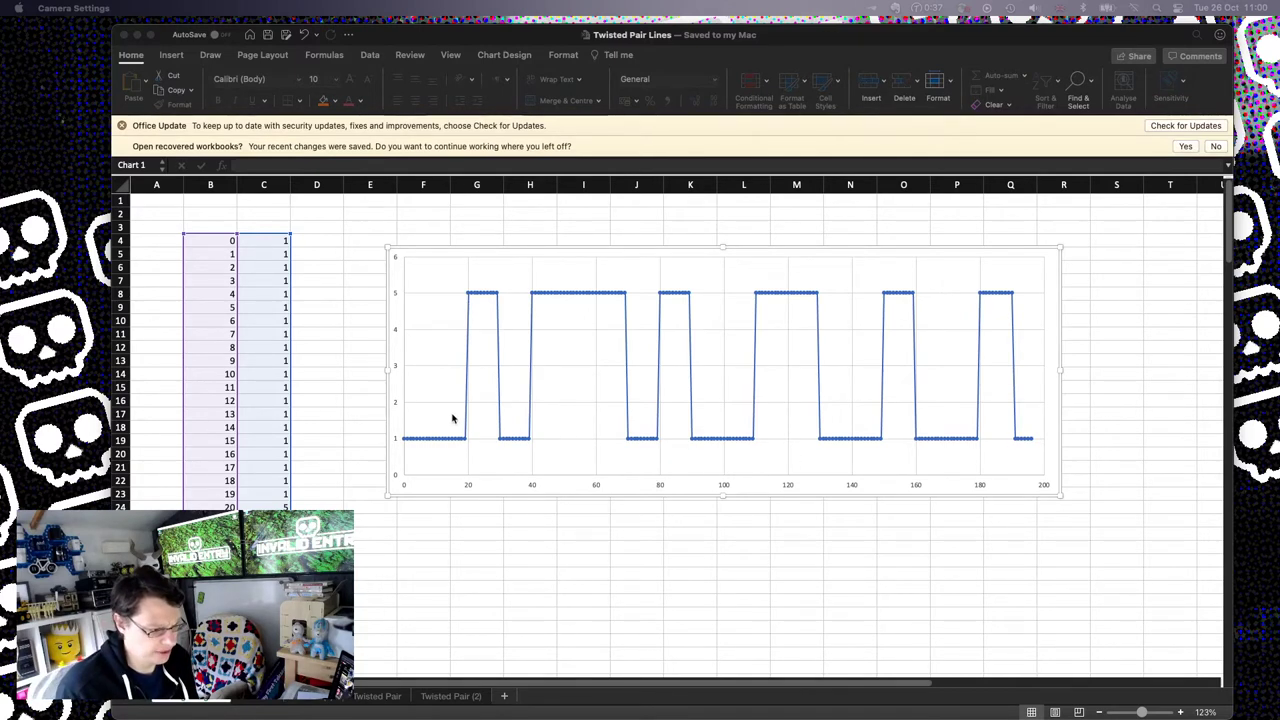
{"action": "mouse_move", "coordinate": [476, 392]}
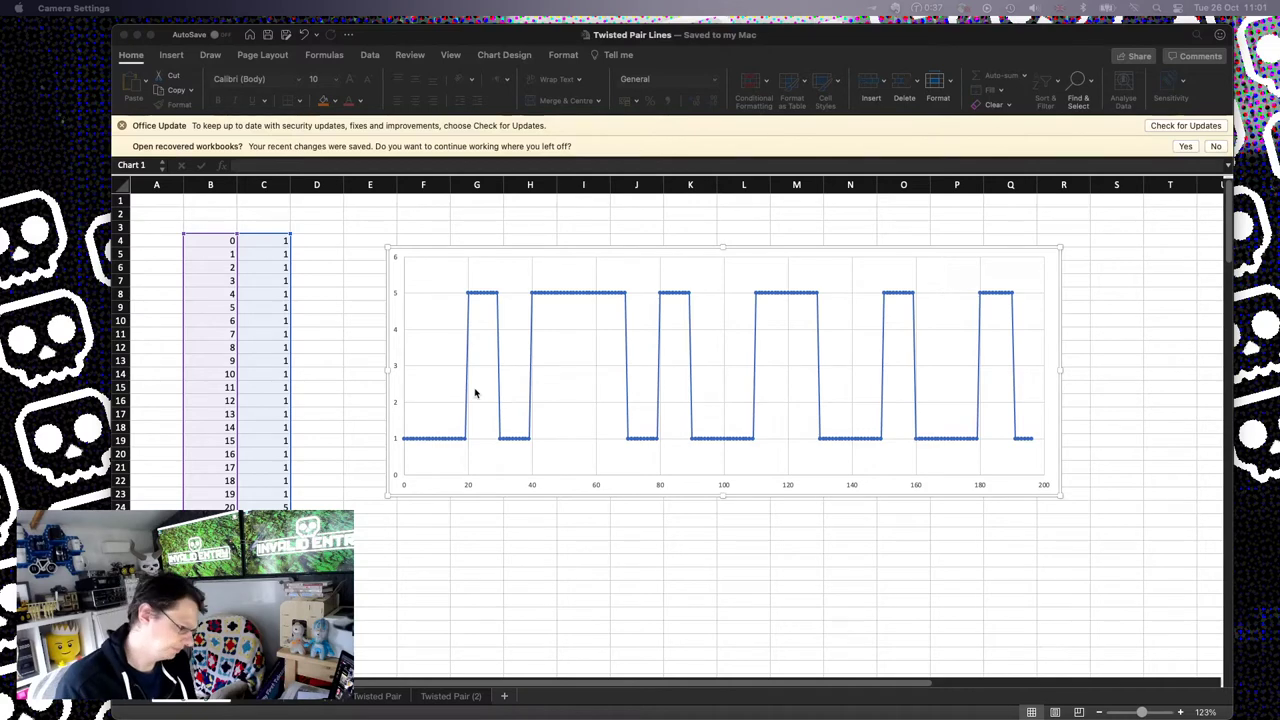
{"action": "mouse_move", "coordinate": [470, 288]}
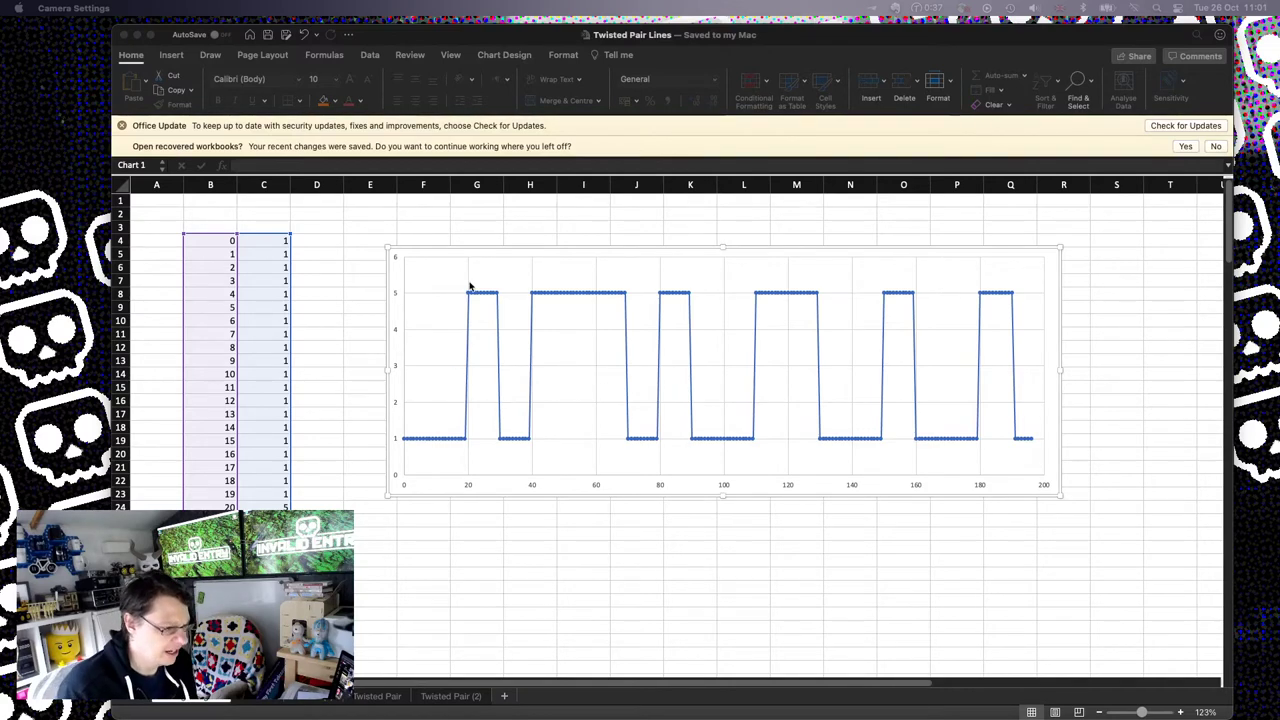
{"action": "mouse_move", "coordinate": [690, 374]}
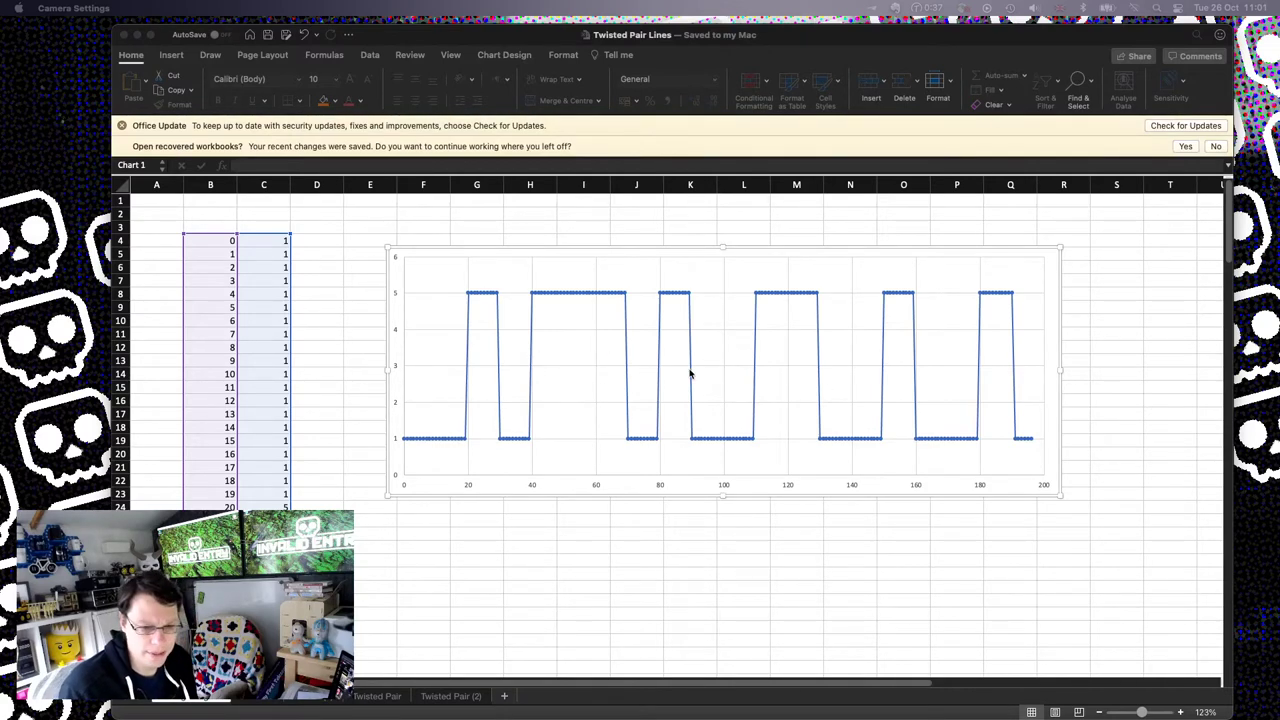
{"action": "mouse_move", "coordinate": [604, 368]}
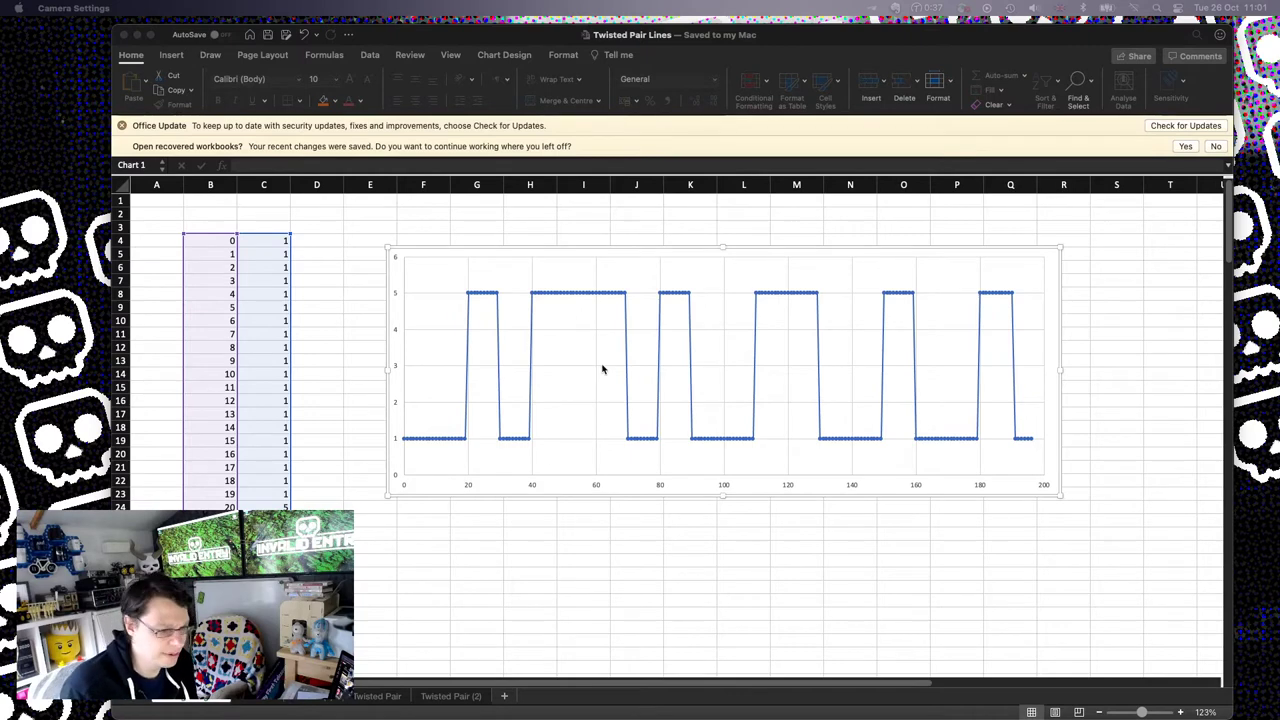
{"action": "mouse_move", "coordinate": [570, 412]}
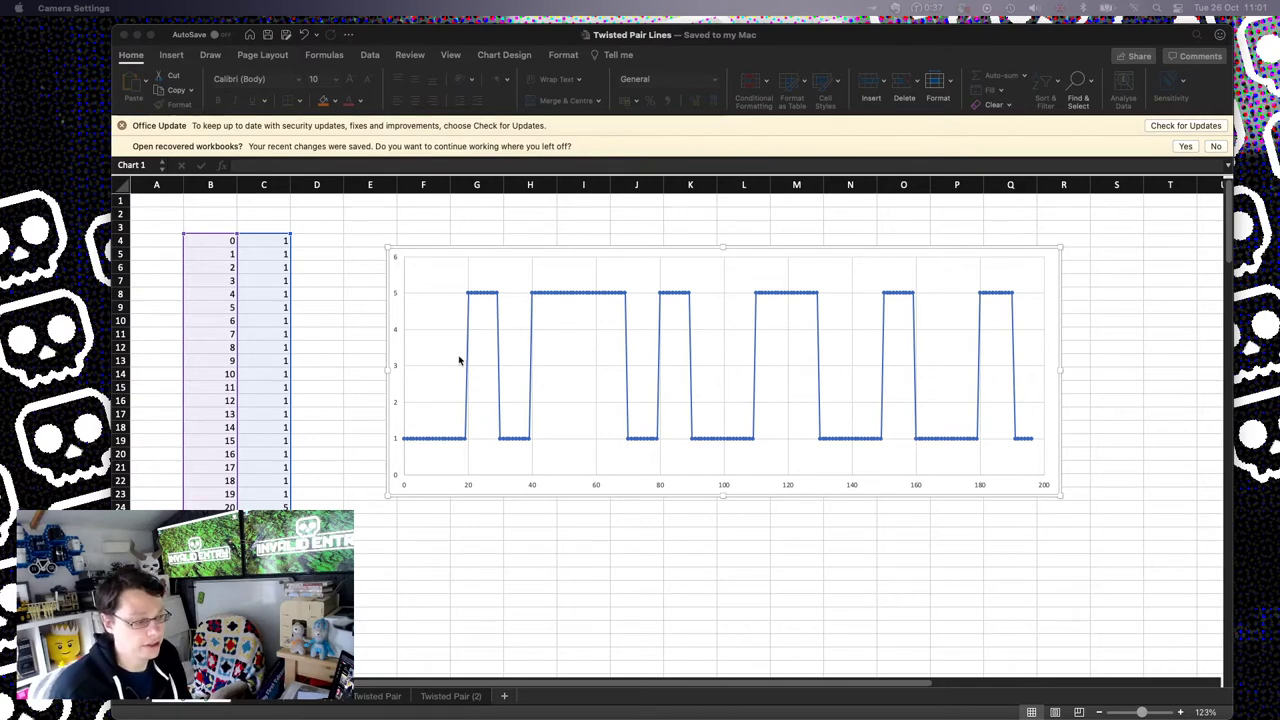
{"action": "mouse_move", "coordinate": [776, 328]}
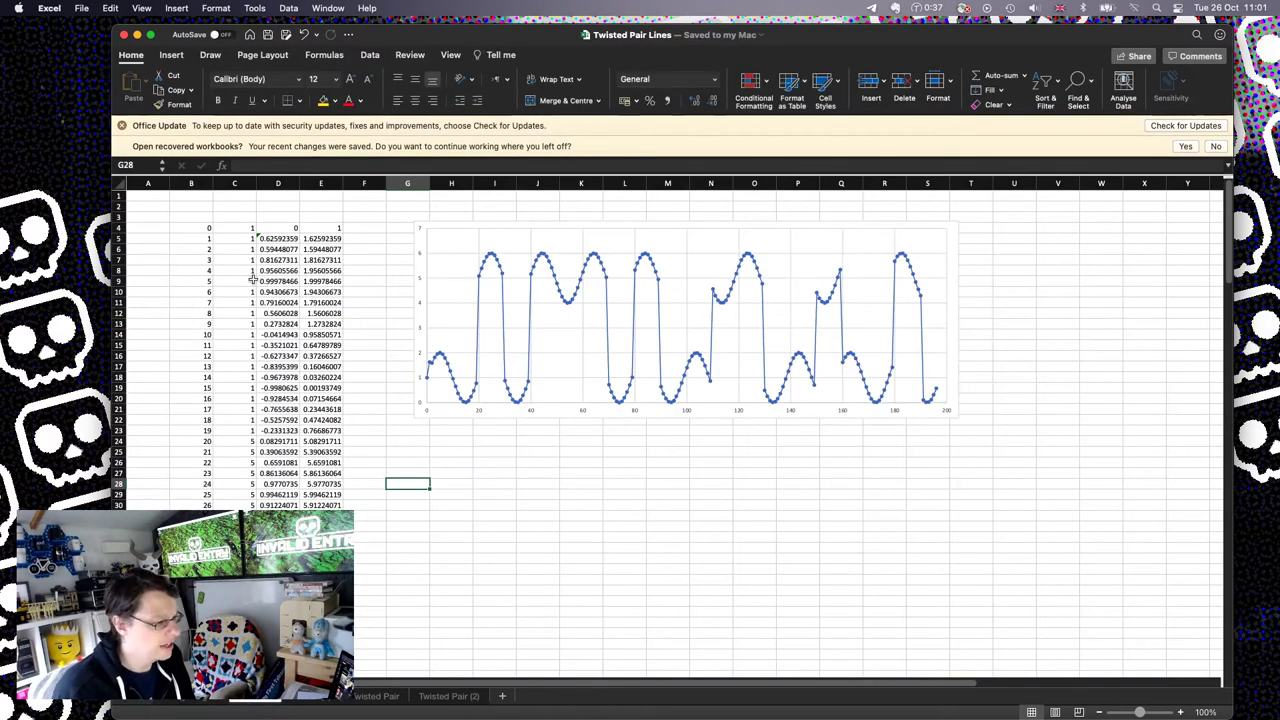
{"action": "mouse_move", "coordinate": [896, 312]}
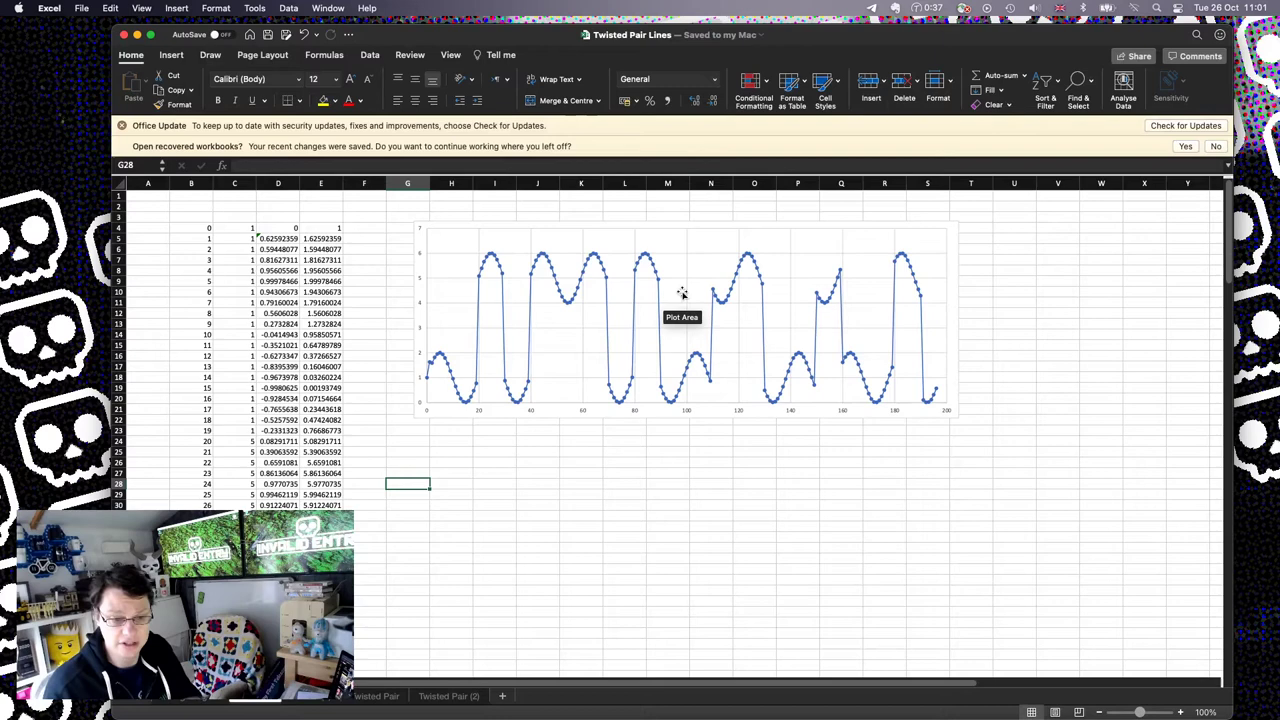
{"action": "mouse_move", "coordinate": [610, 364]}
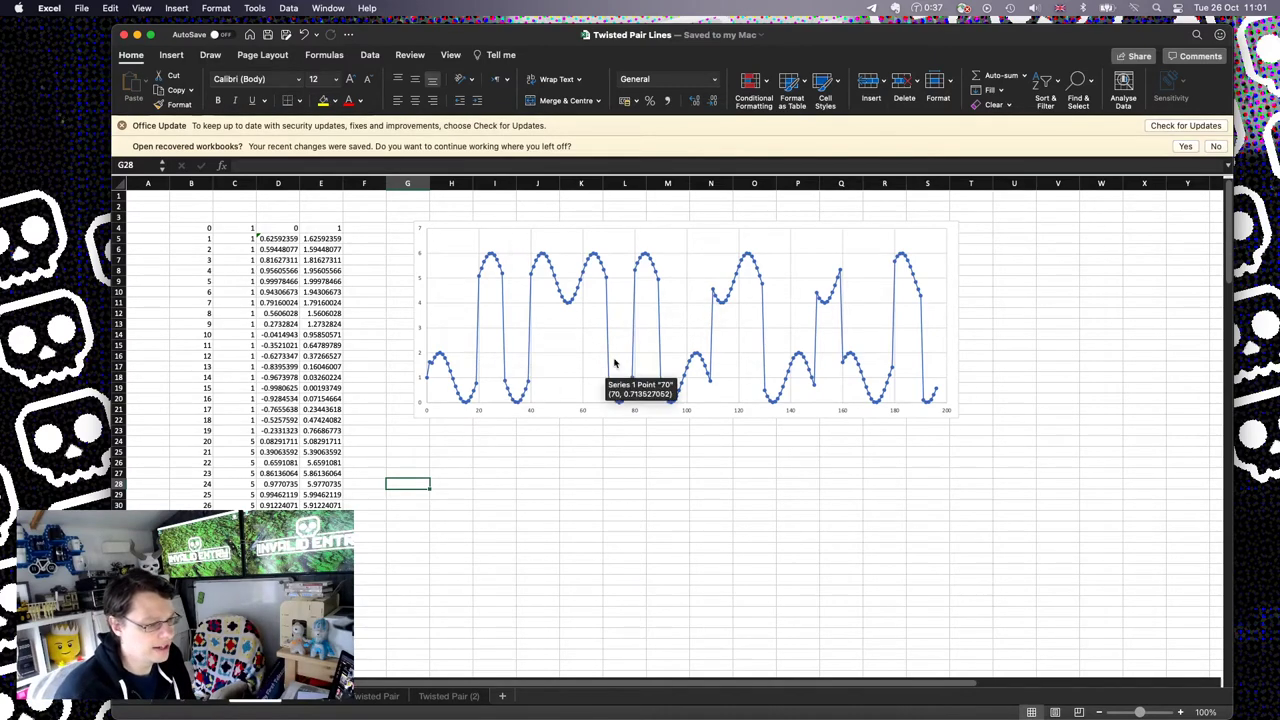
{"action": "mouse_move", "coordinate": [838, 316]}
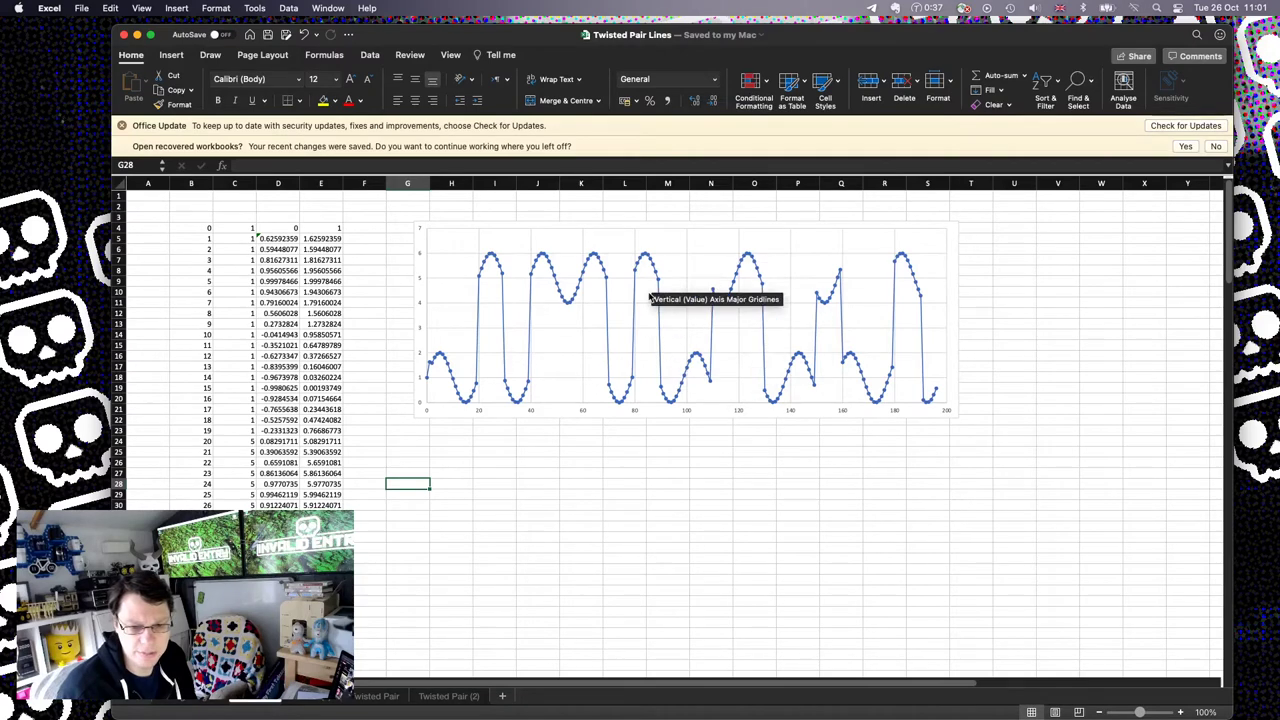
{"action": "mouse_move", "coordinate": [676, 362]}
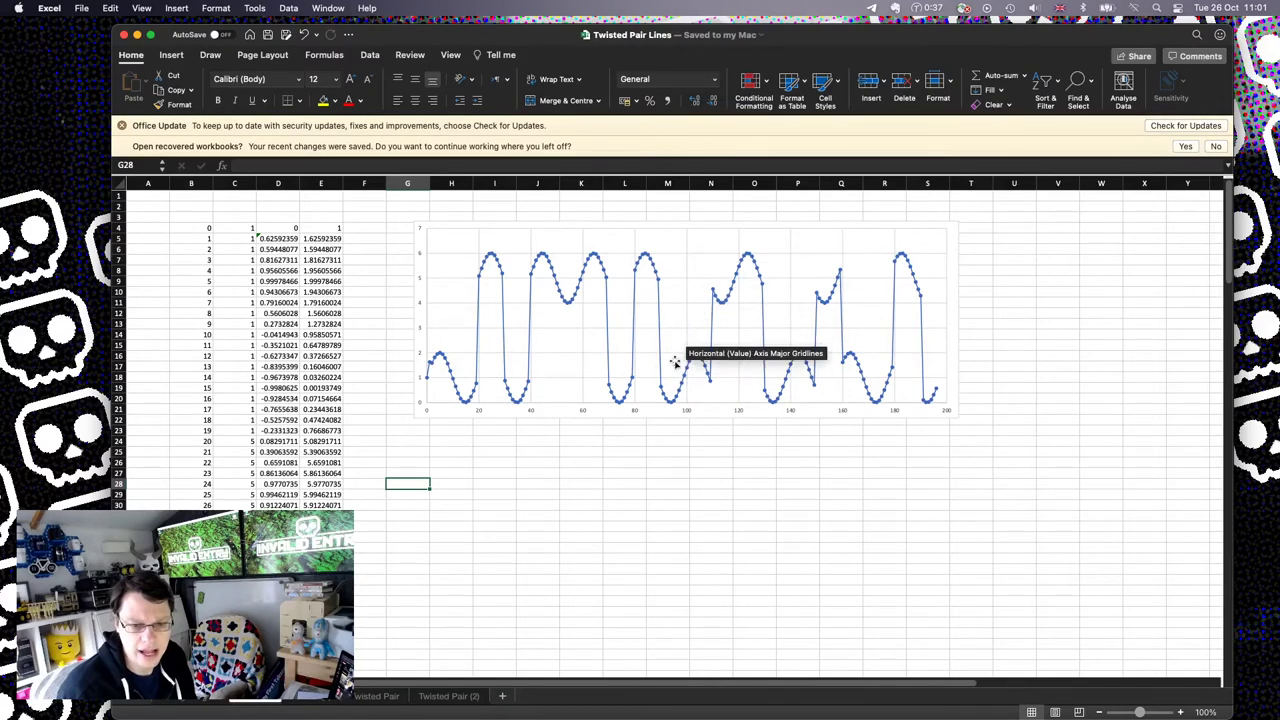
{"action": "mouse_move", "coordinate": [696, 370]}
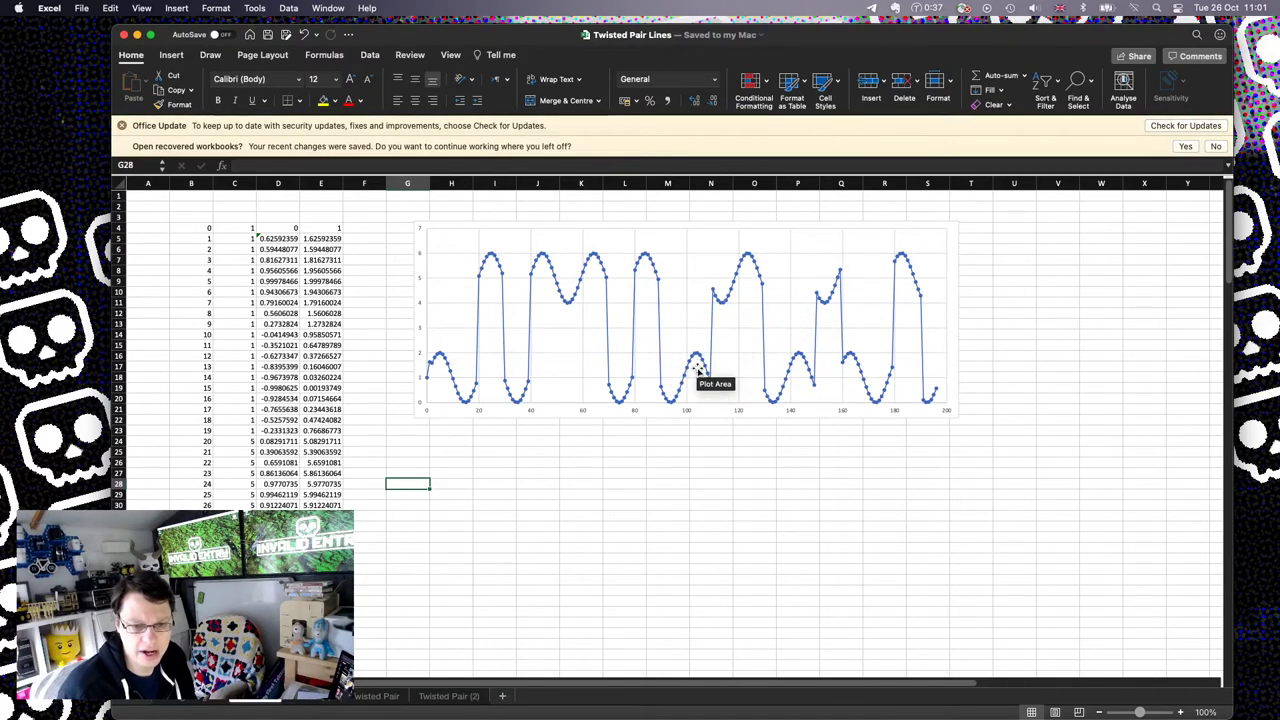
{"action": "mouse_move", "coordinate": [708, 344]}
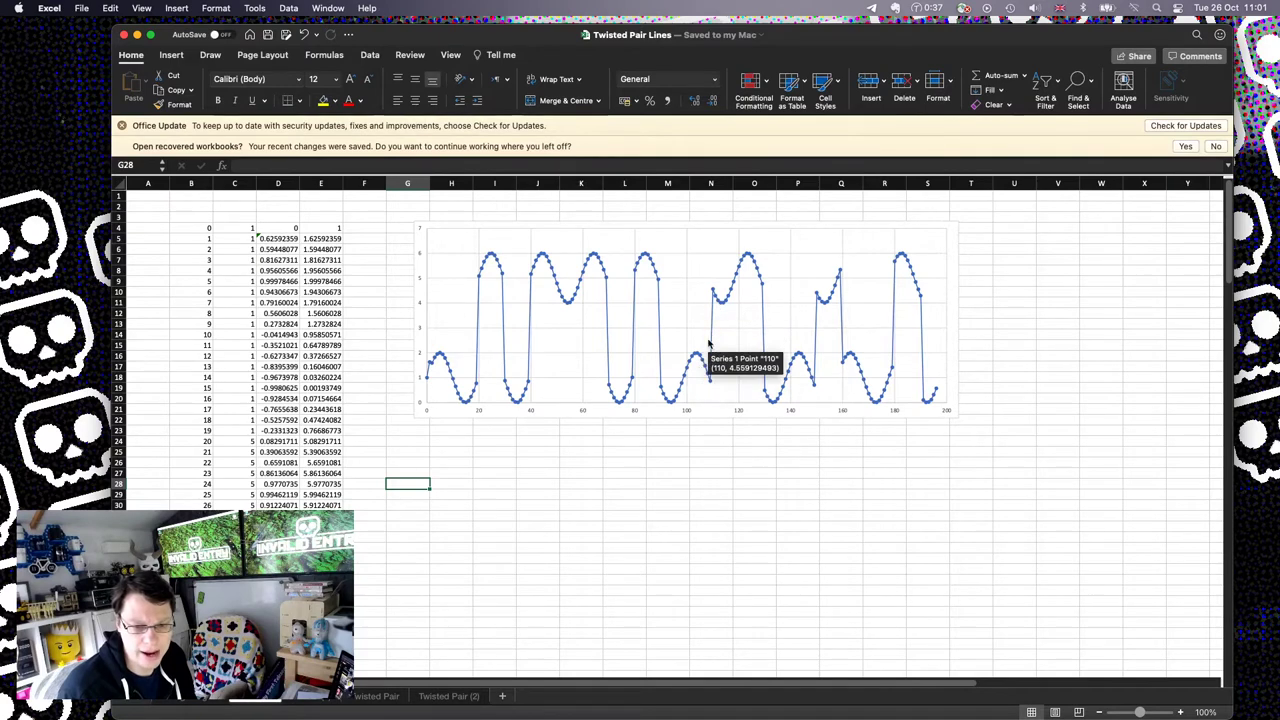
{"action": "mouse_move", "coordinate": [702, 344]}
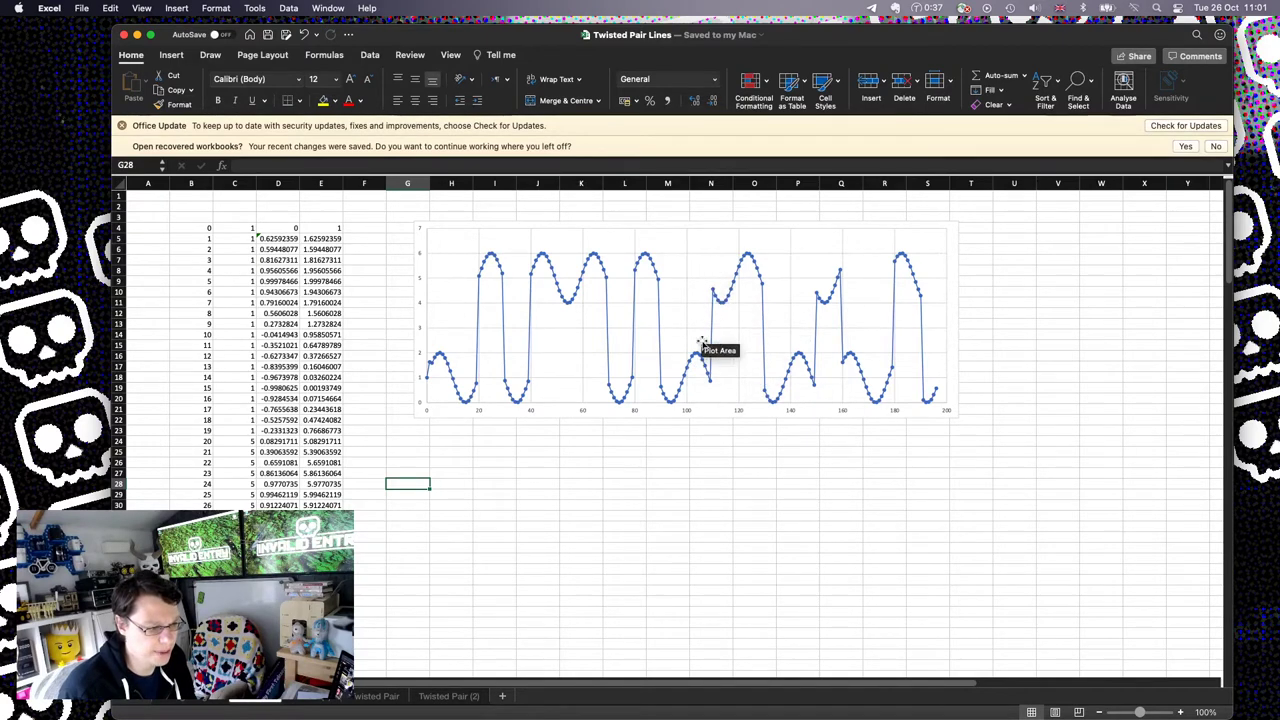
{"action": "mouse_move", "coordinate": [720, 350]}
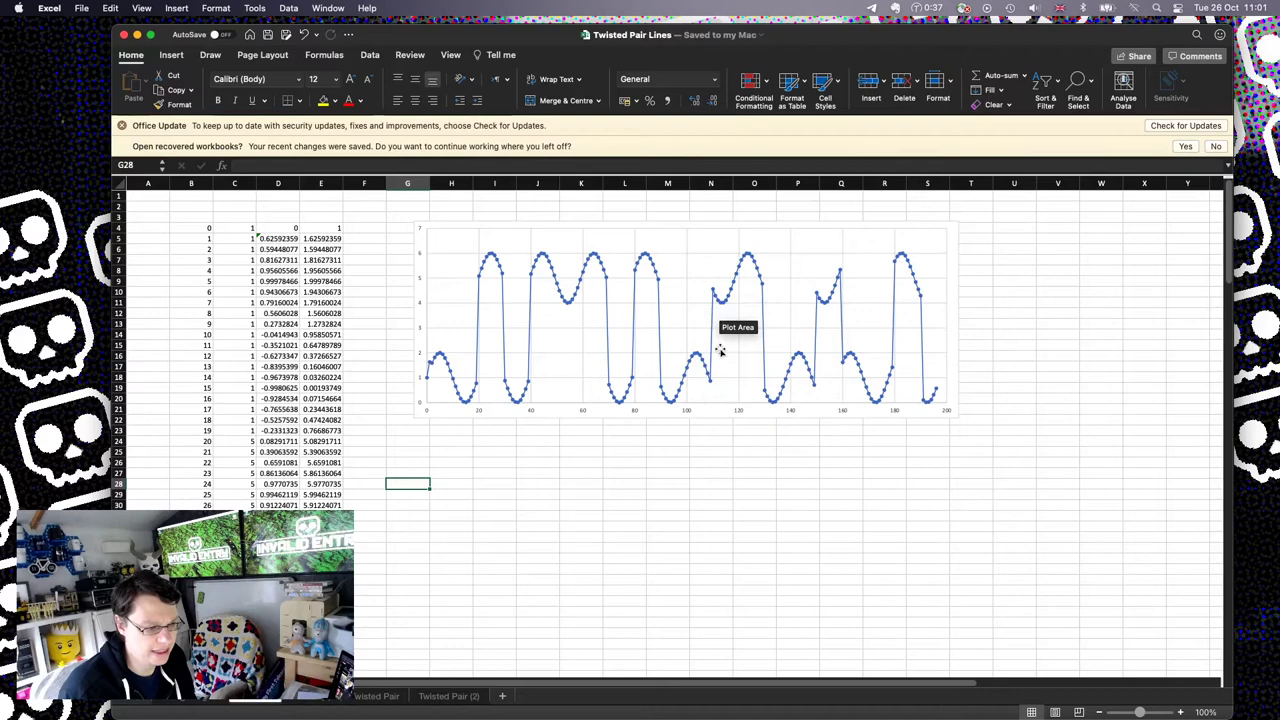
{"action": "mouse_move", "coordinate": [710, 384]}
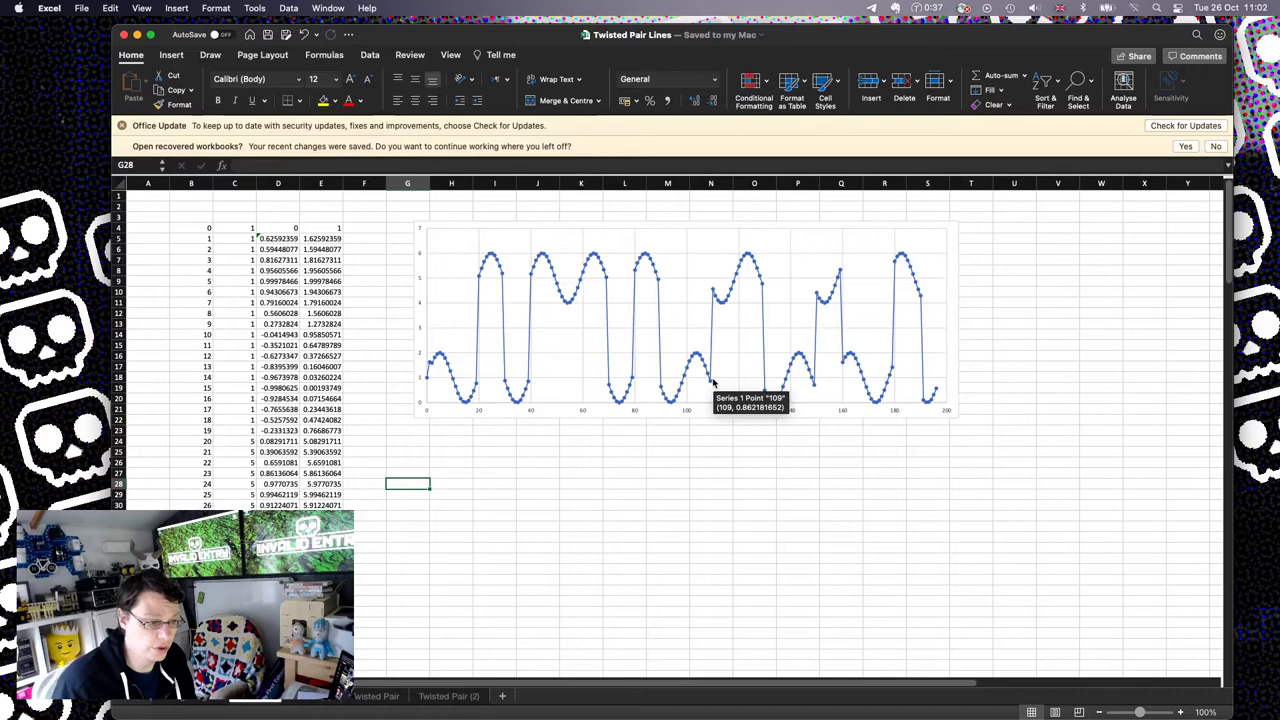
{"action": "mouse_move", "coordinate": [640, 382]}
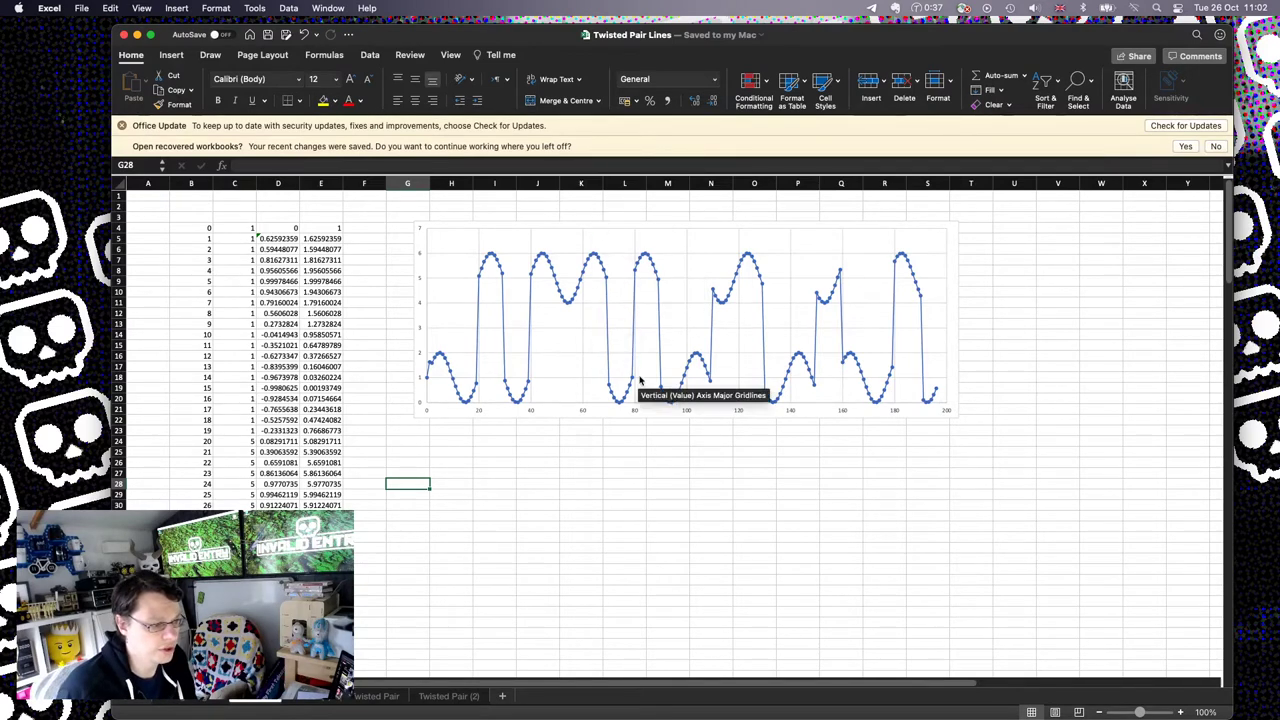
{"action": "mouse_move", "coordinate": [670, 480]}
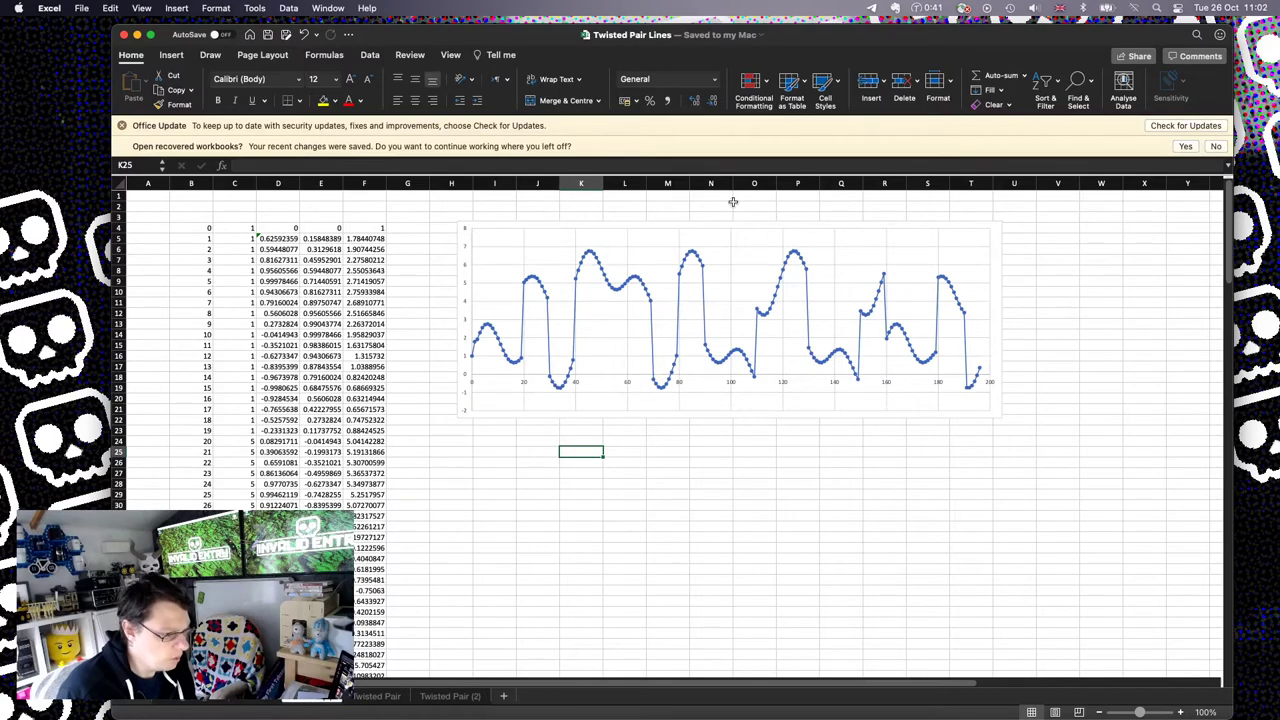
{"action": "mouse_move", "coordinate": [952, 264]}
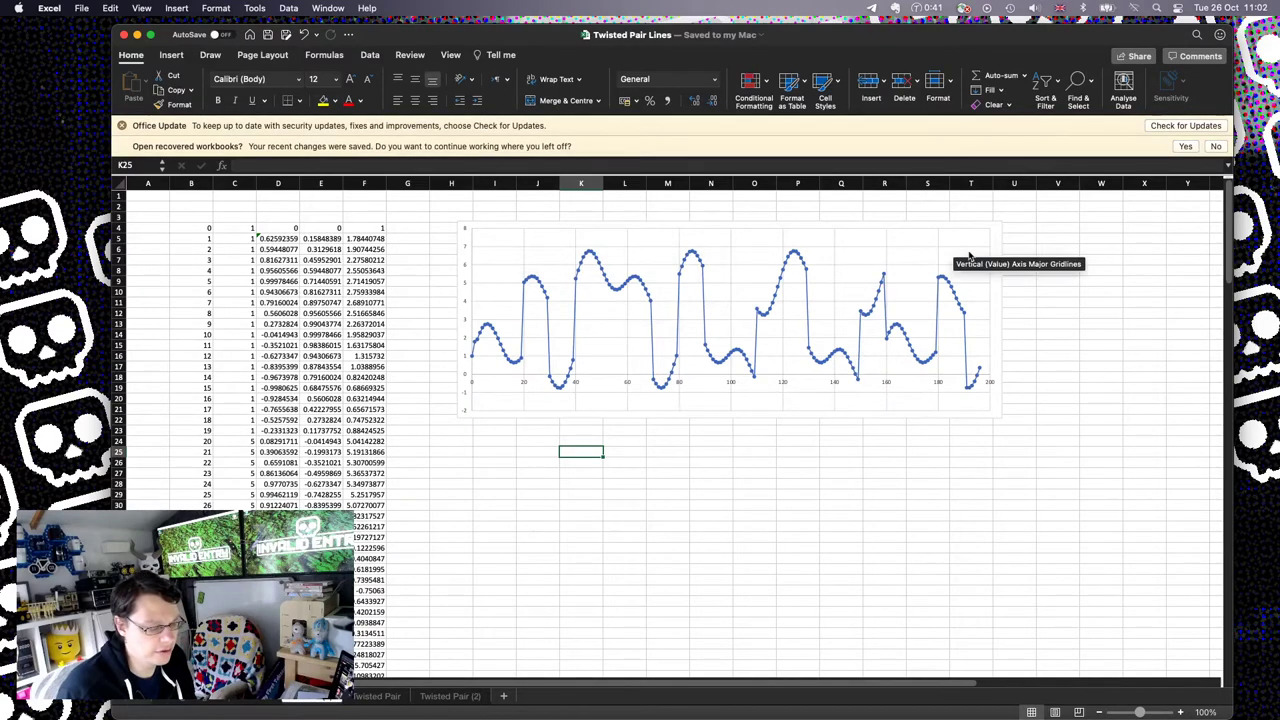
{"action": "mouse_move", "coordinate": [636, 230]}
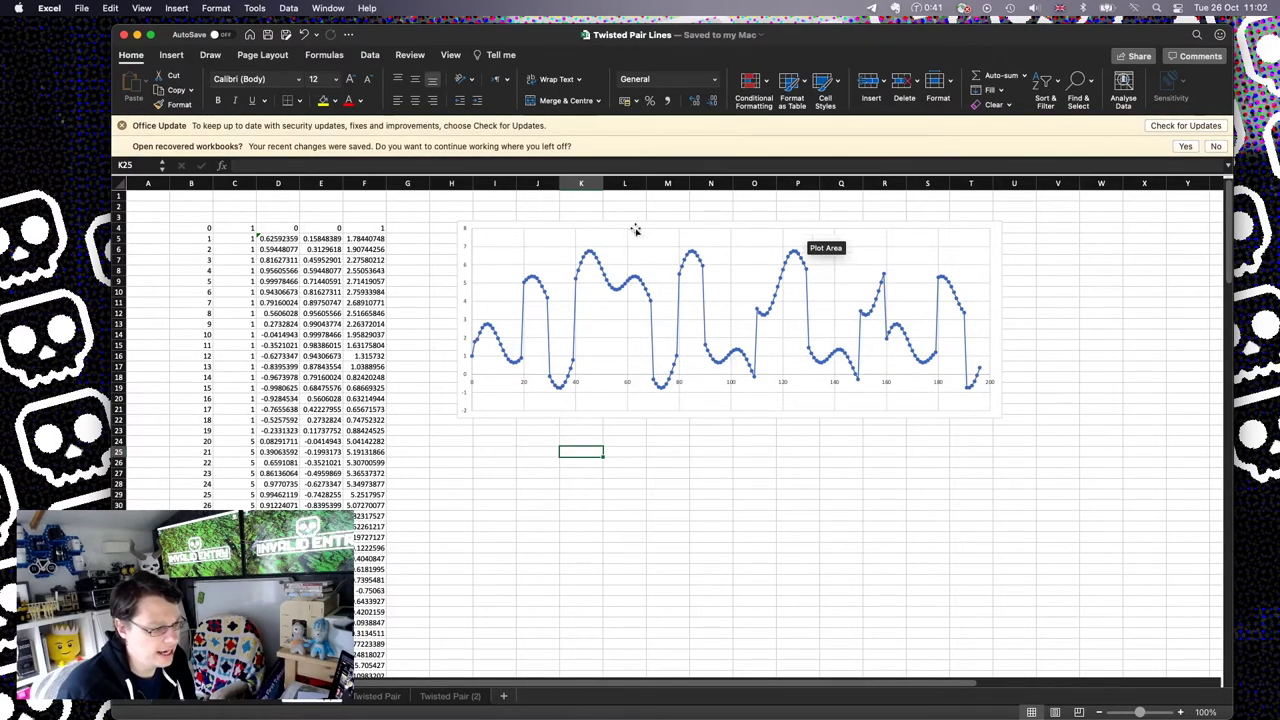
{"action": "mouse_move", "coordinate": [528, 330]}
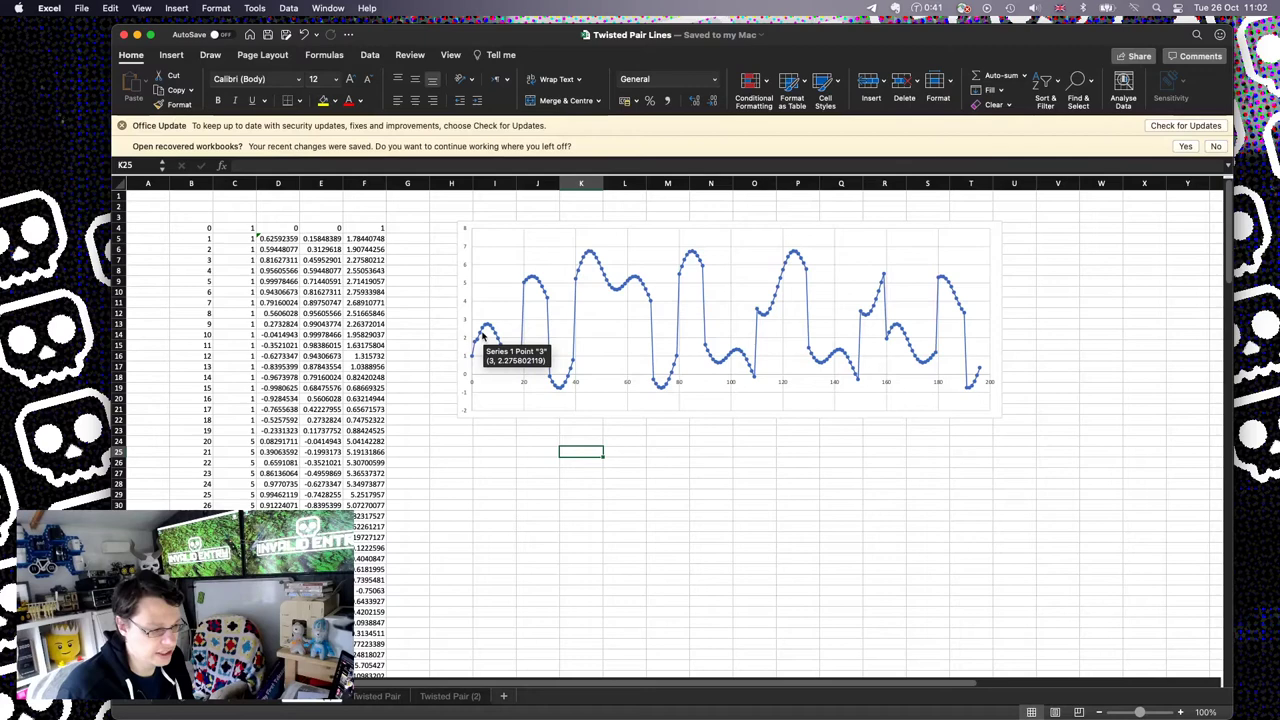
{"action": "mouse_move", "coordinate": [616, 360]}
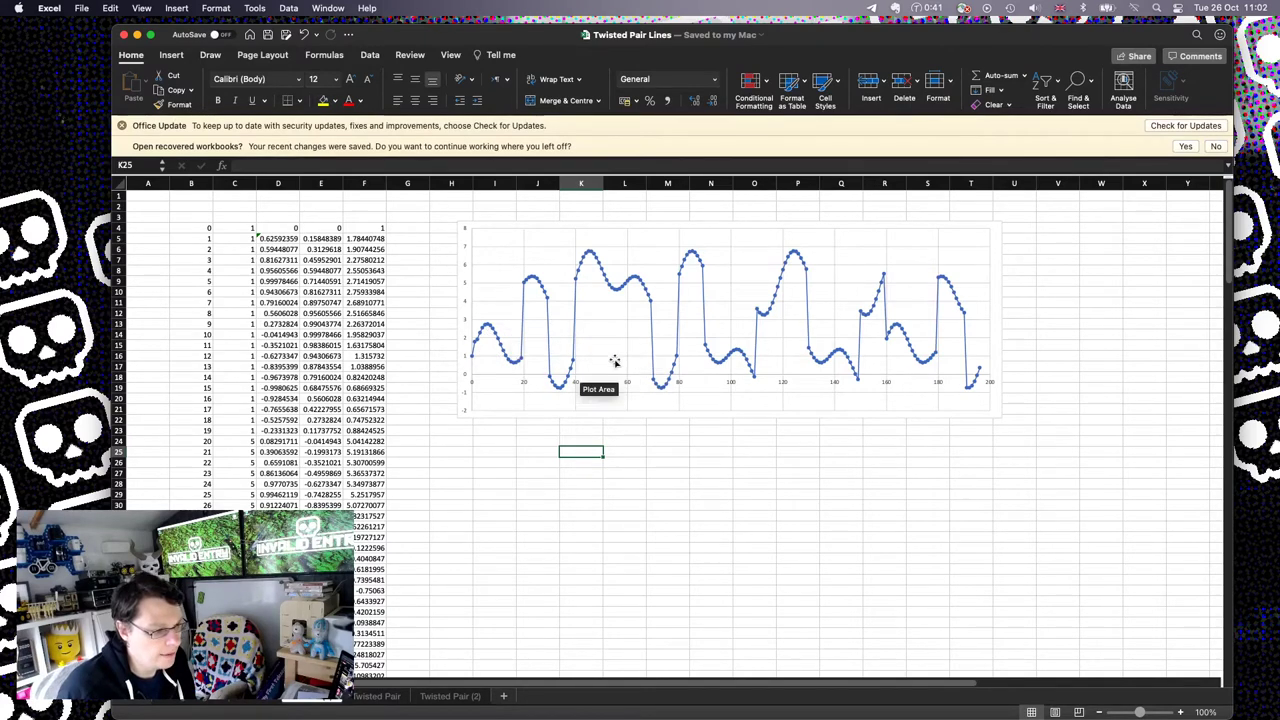
{"action": "mouse_move", "coordinate": [822, 380]}
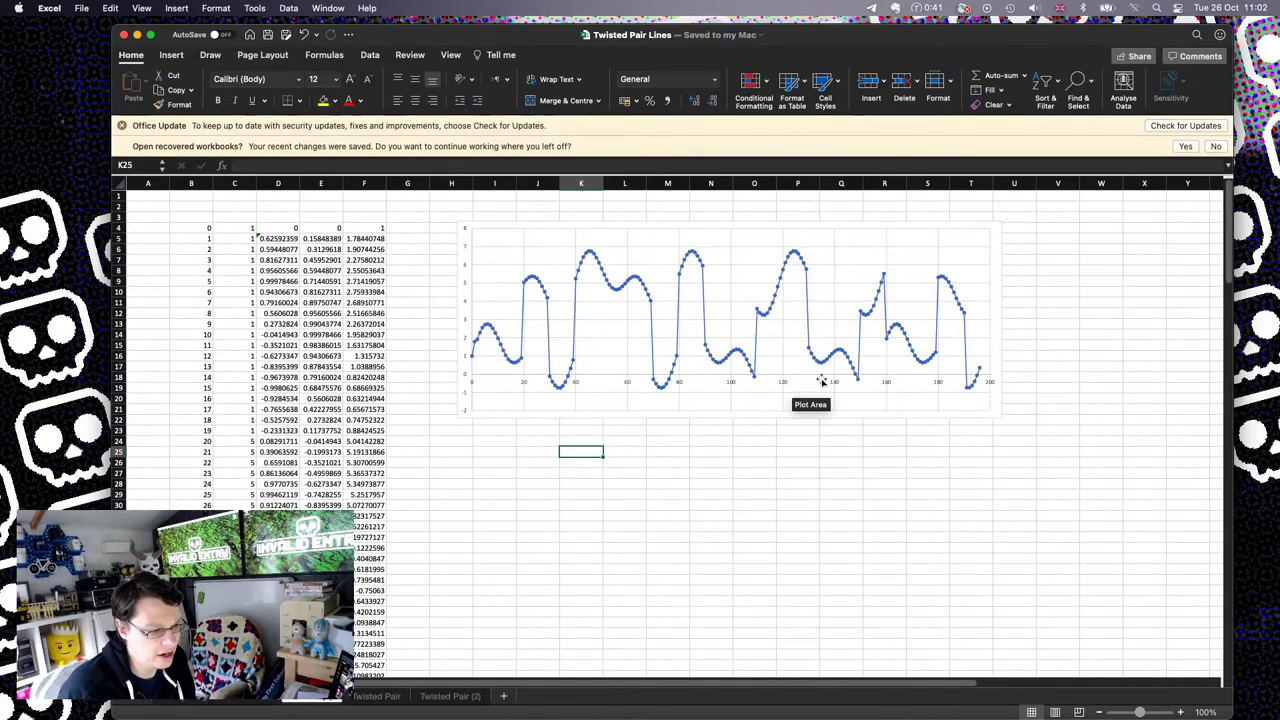
{"action": "mouse_move", "coordinate": [896, 352]}
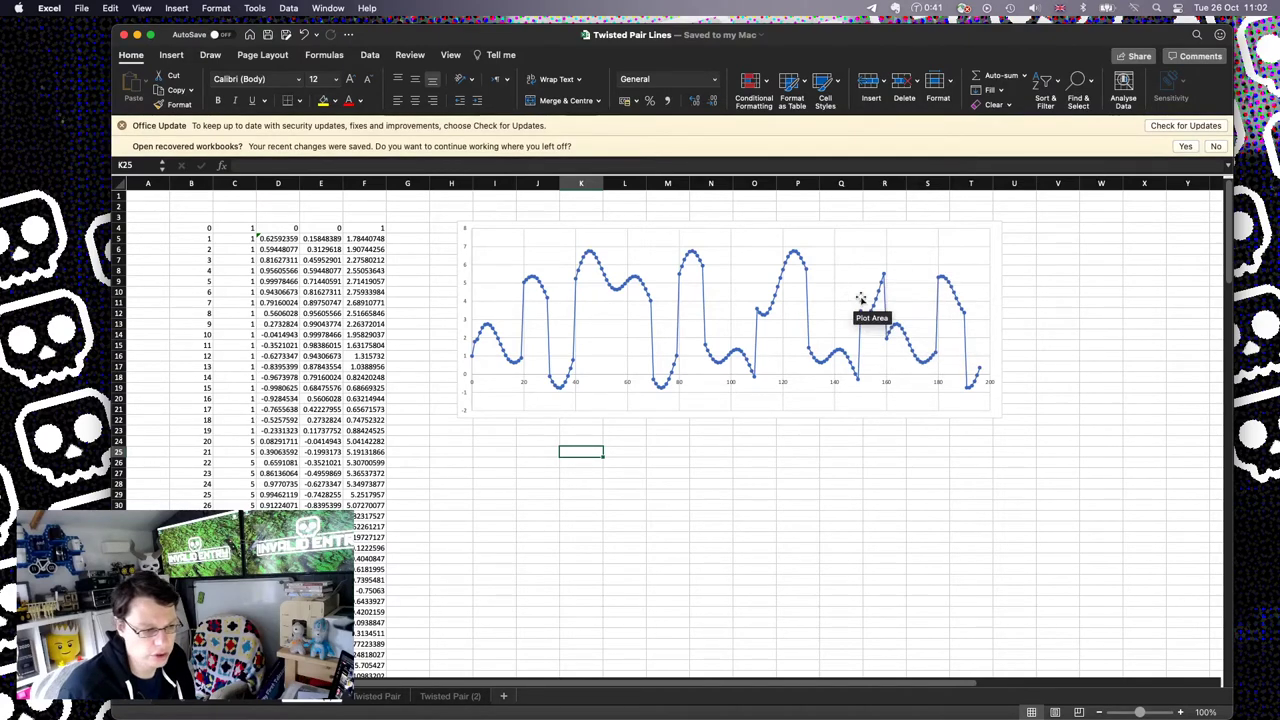
{"action": "mouse_move", "coordinate": [848, 382]}
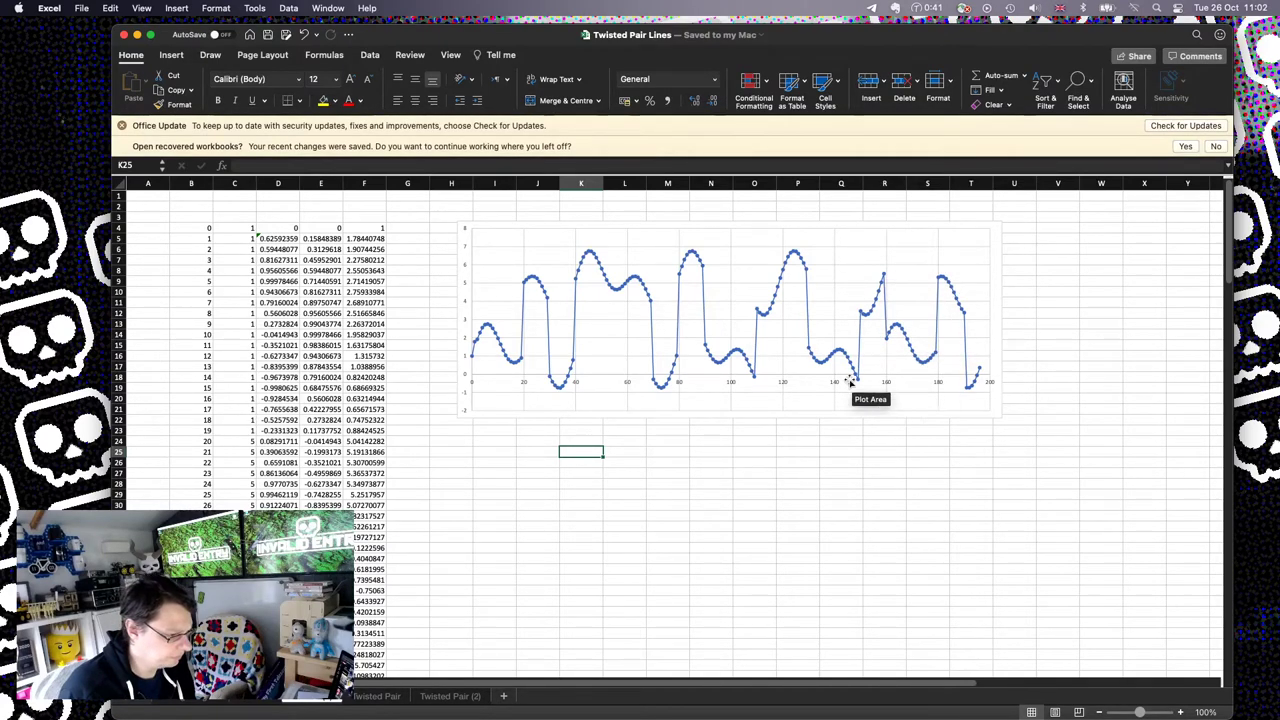
{"action": "mouse_move", "coordinate": [512, 316]}
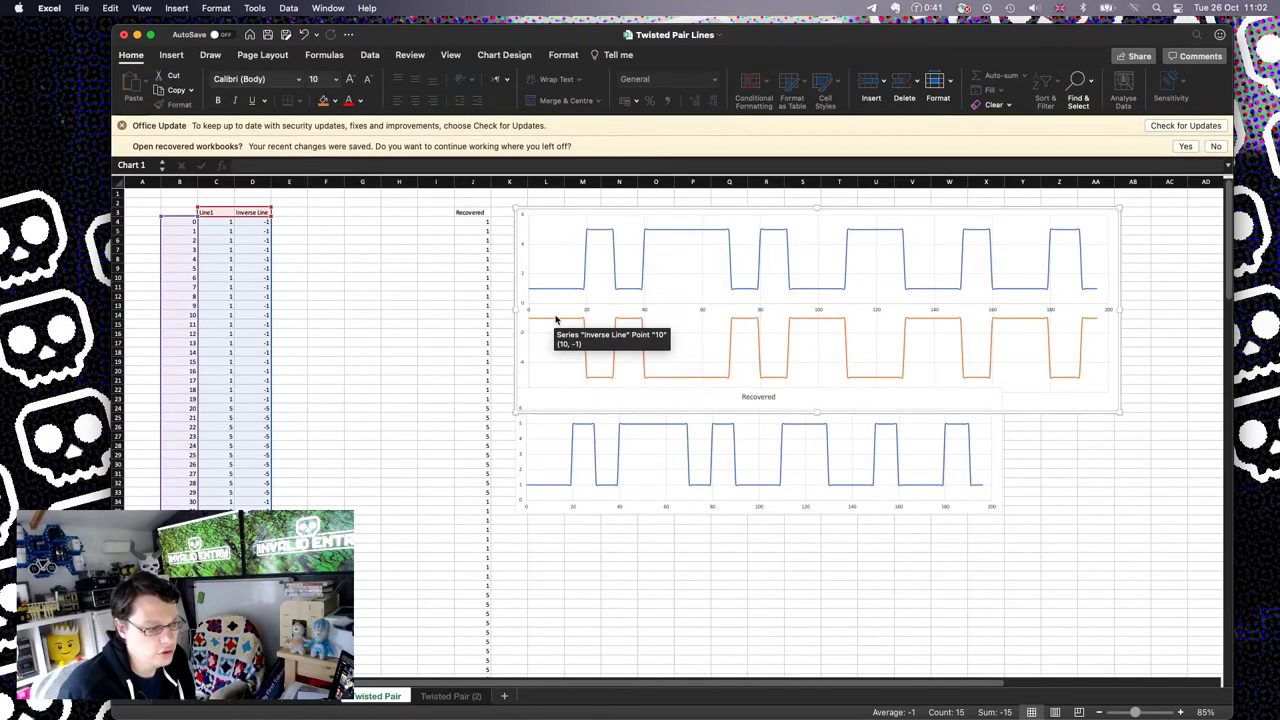
{"action": "mouse_move", "coordinate": [556, 324]}
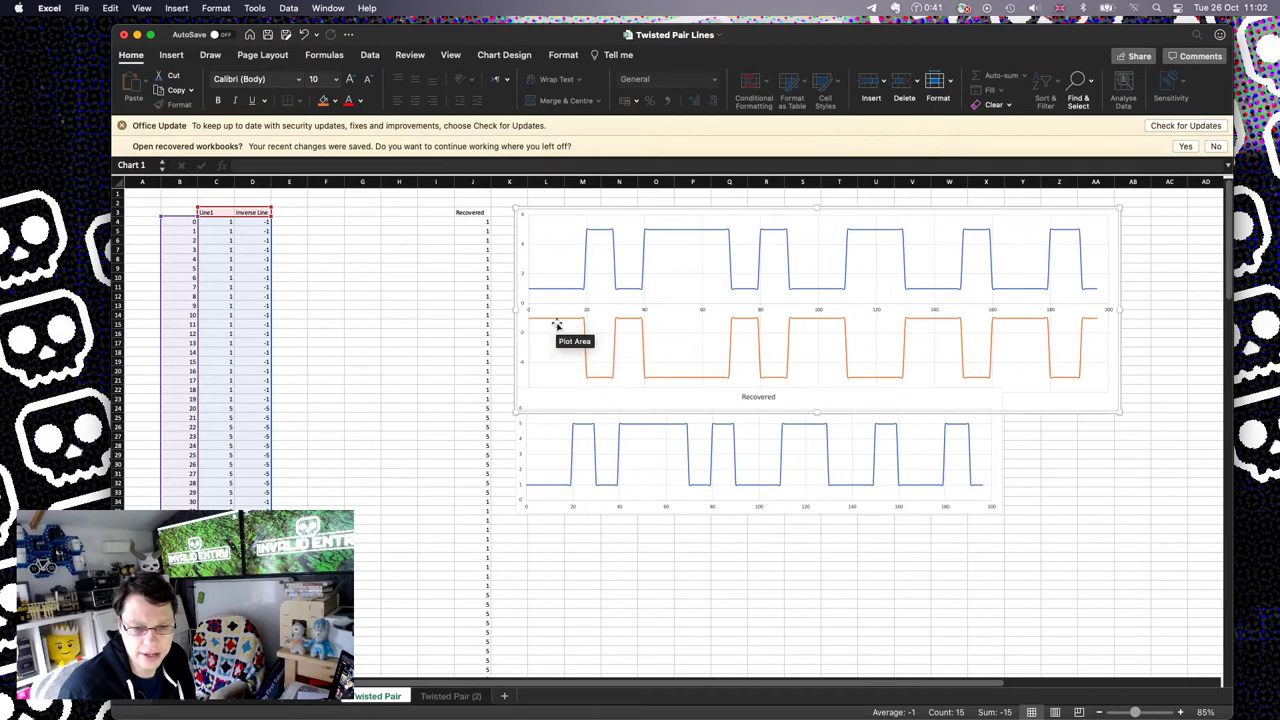
{"action": "mouse_move", "coordinate": [552, 288]}
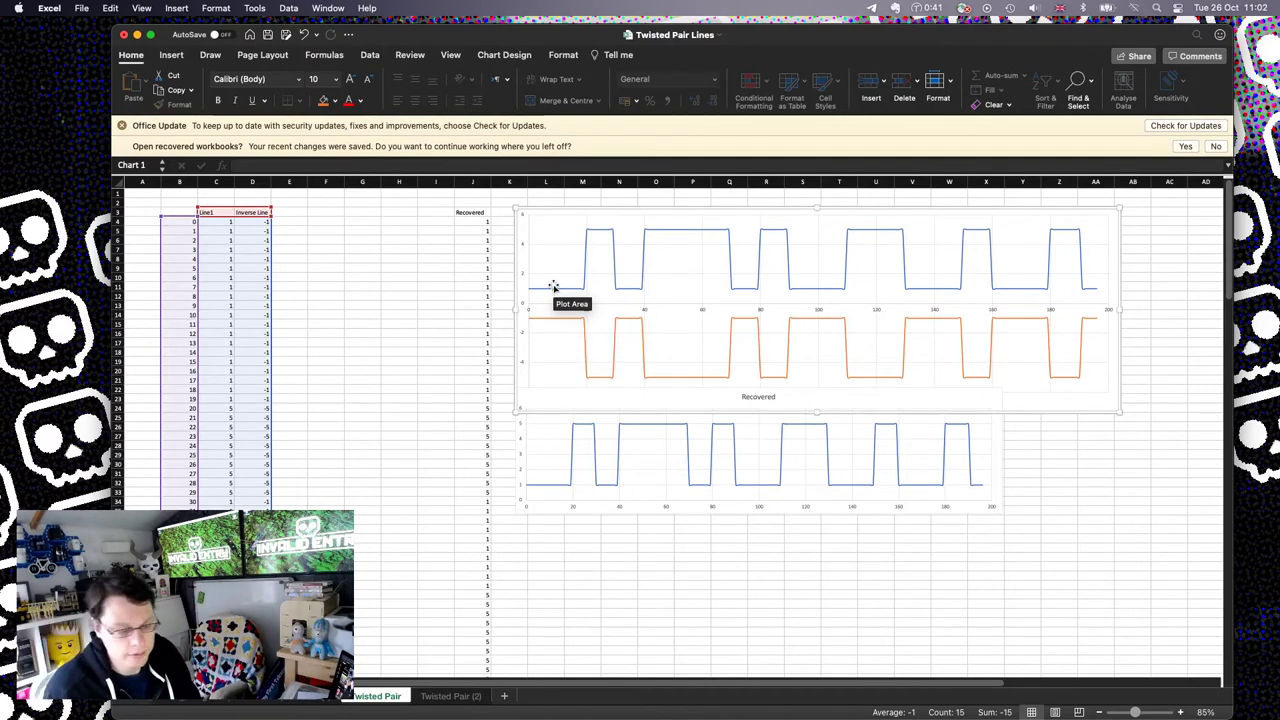
{"action": "mouse_move", "coordinate": [872, 504]}
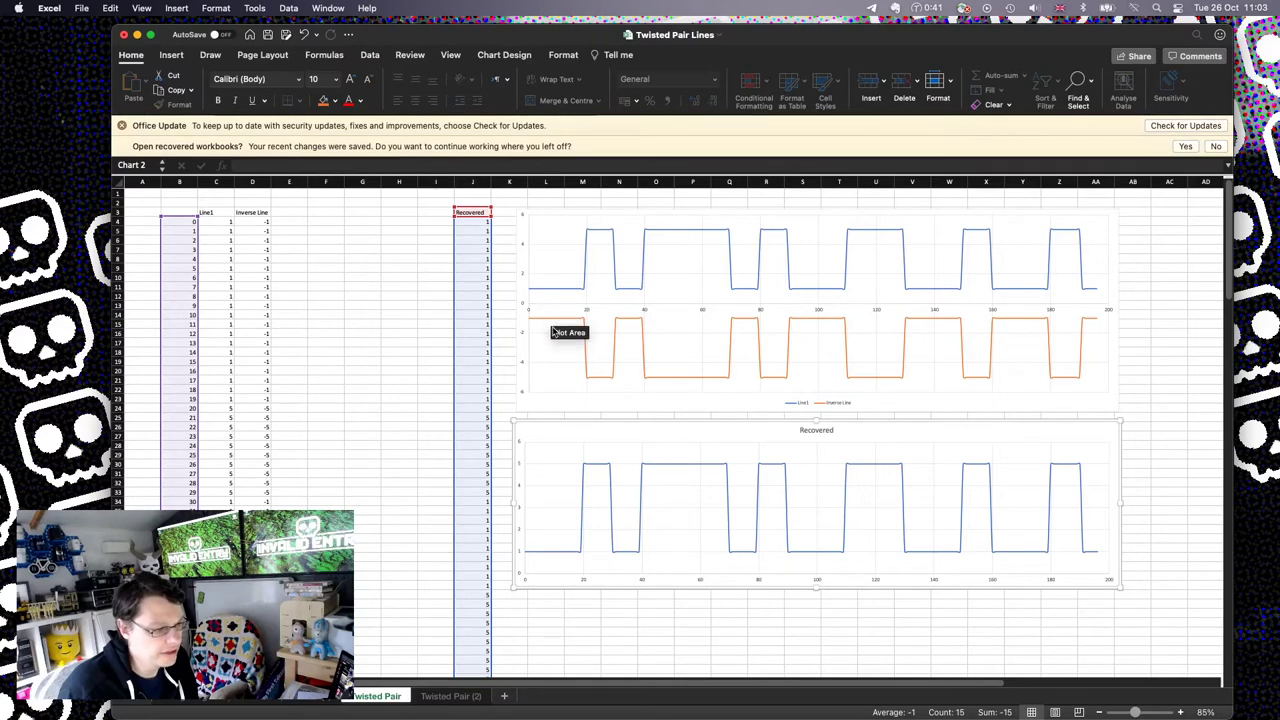
{"action": "mouse_move", "coordinate": [554, 296]}
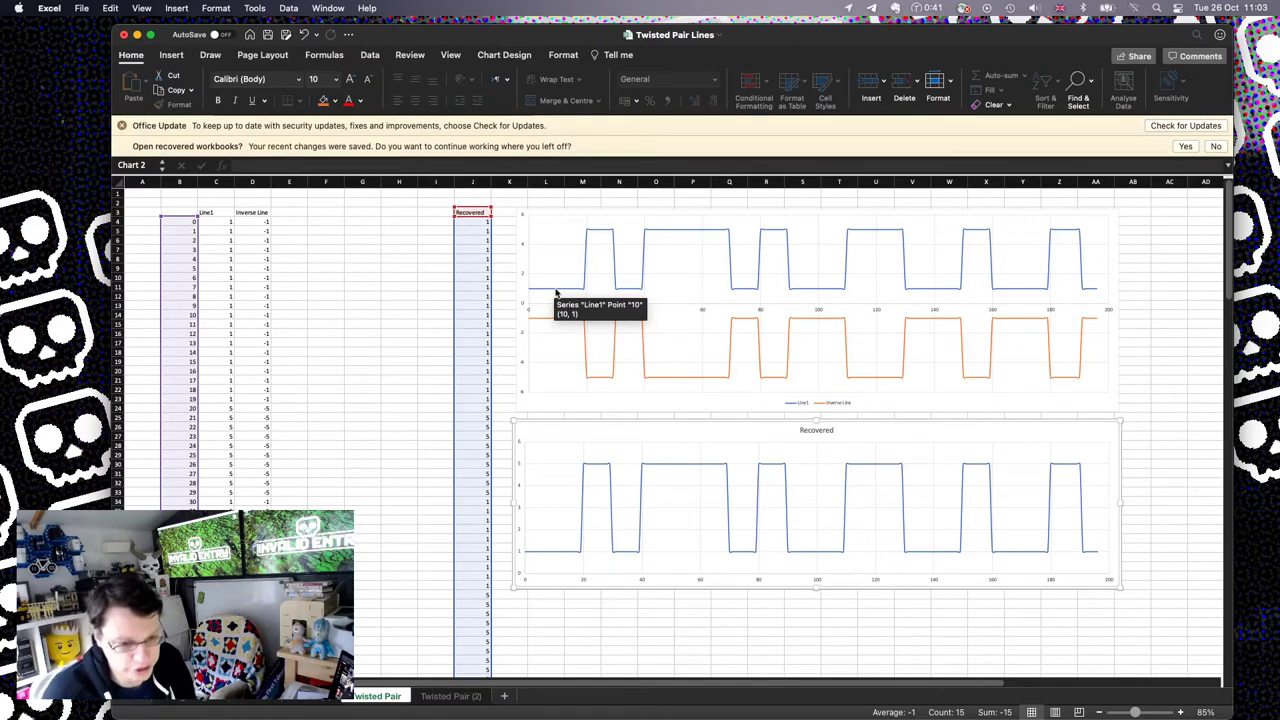
{"action": "mouse_move", "coordinate": [588, 322]}
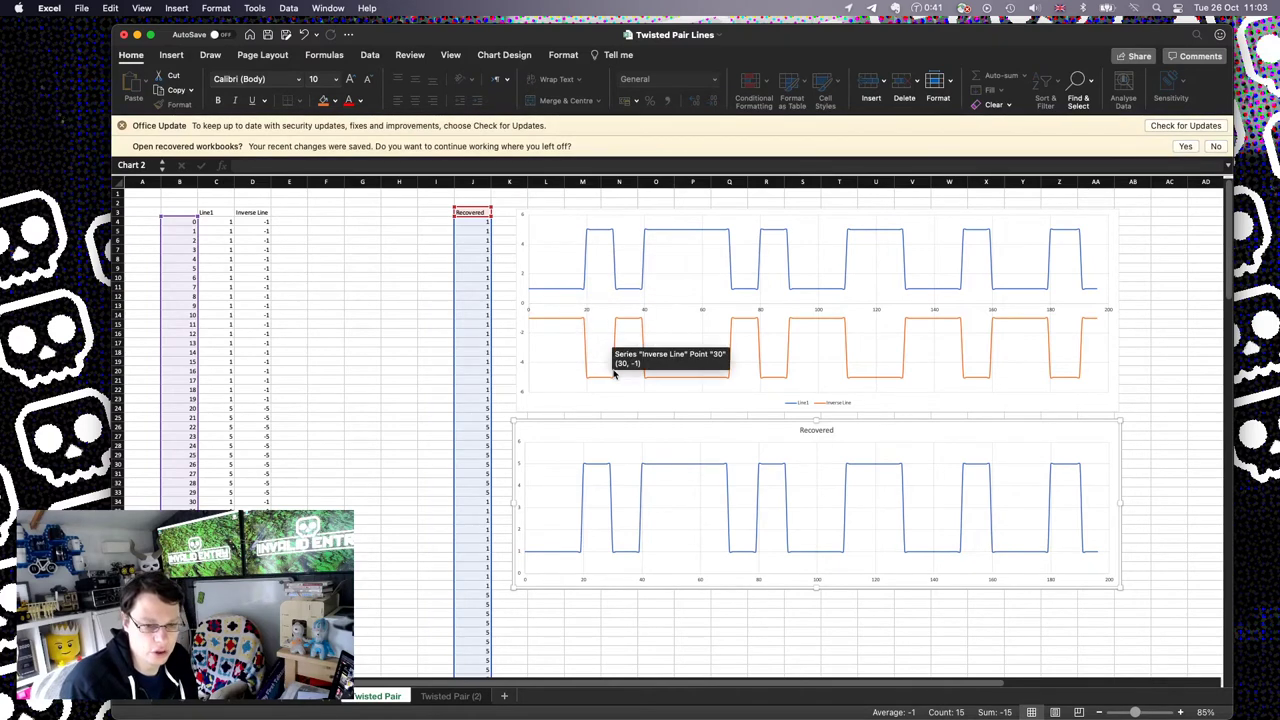
{"action": "mouse_move", "coordinate": [802, 510]}
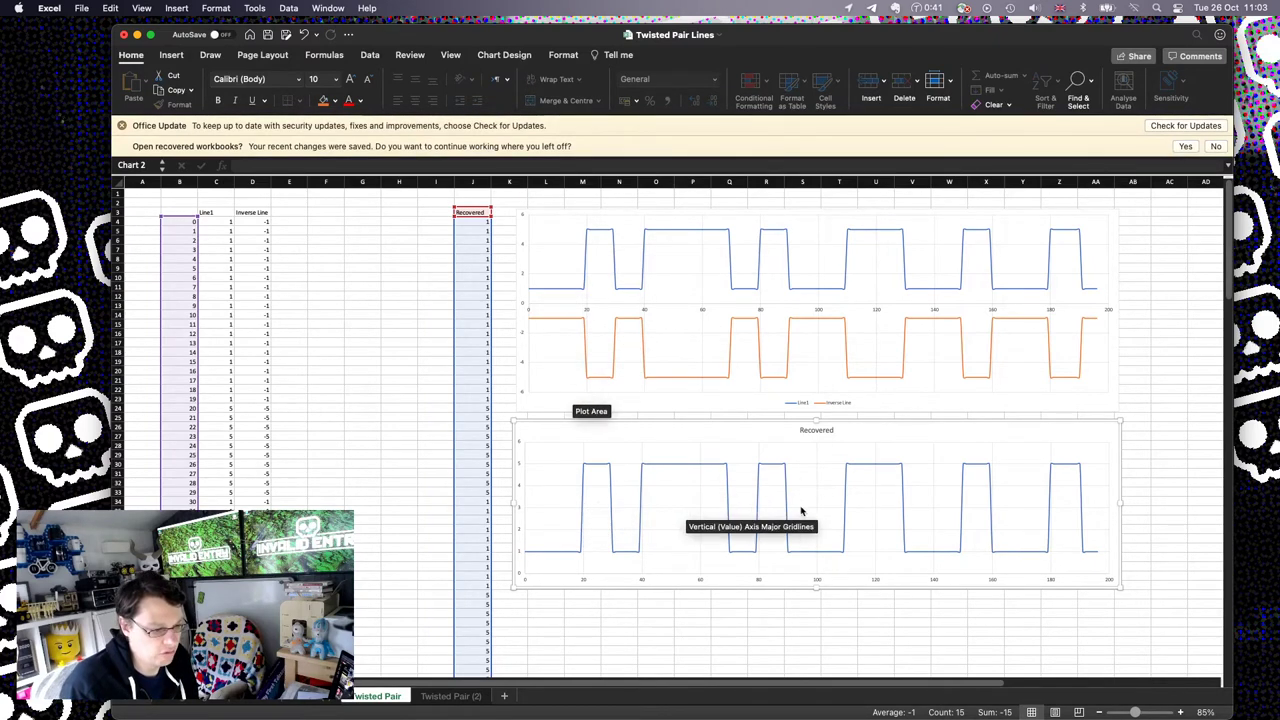
{"action": "mouse_move", "coordinate": [966, 508]}
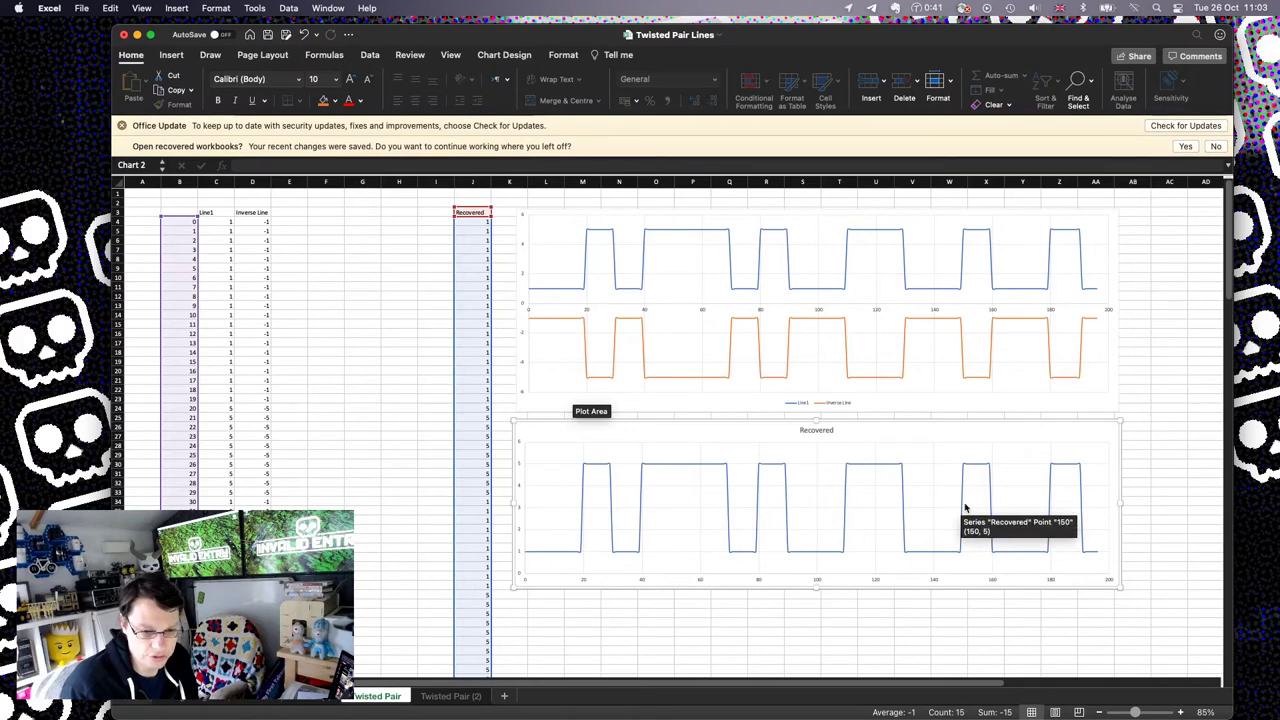
{"action": "mouse_move", "coordinate": [656, 524]}
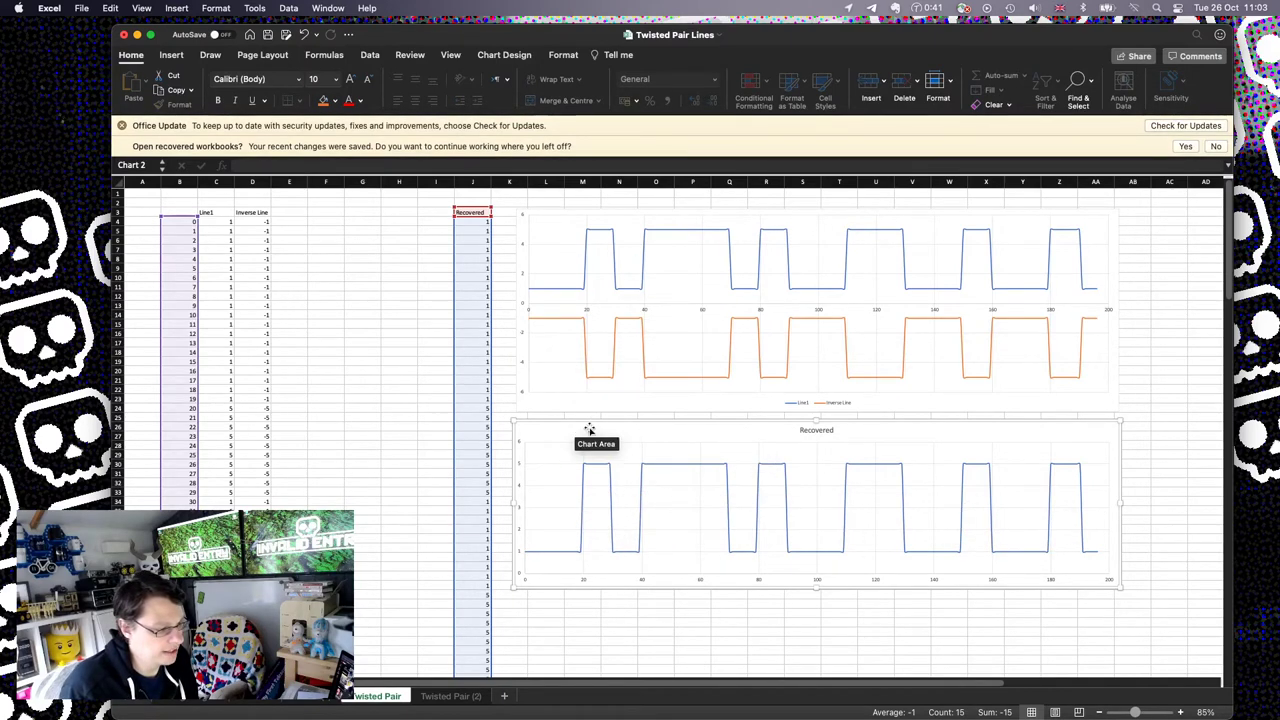
{"action": "mouse_move", "coordinate": [978, 476]}
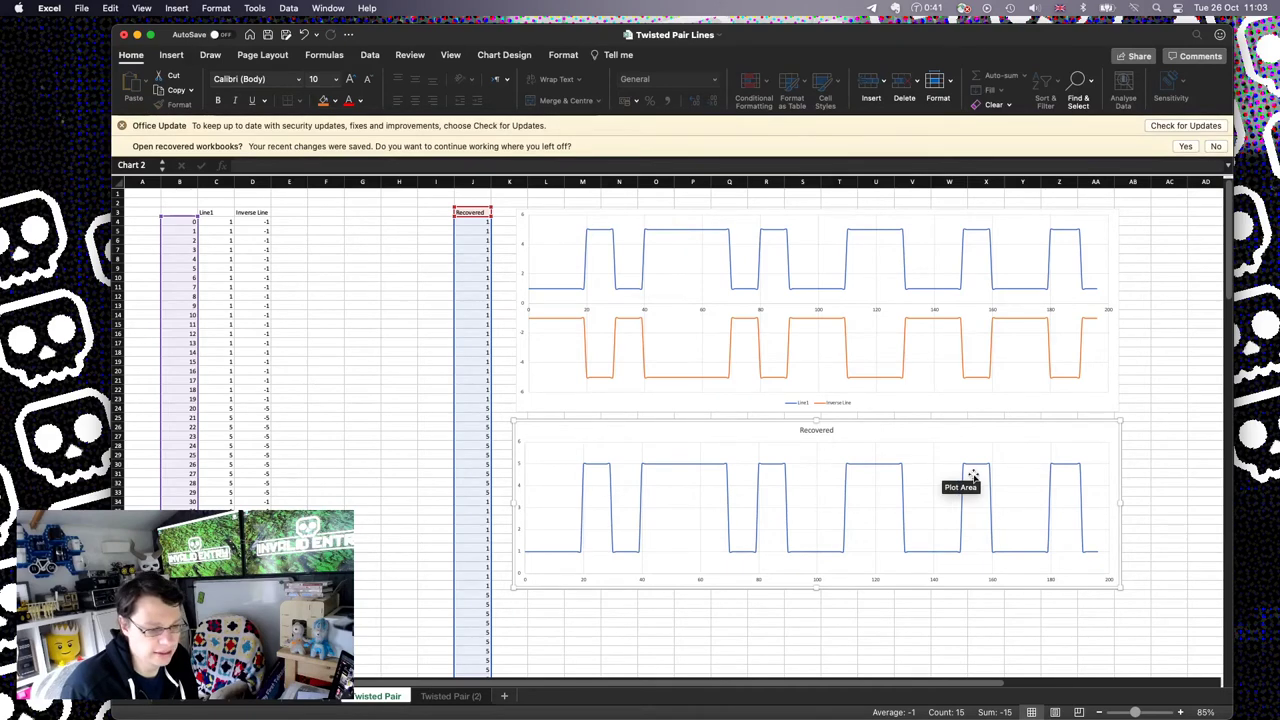
{"action": "mouse_move", "coordinate": [664, 284]}
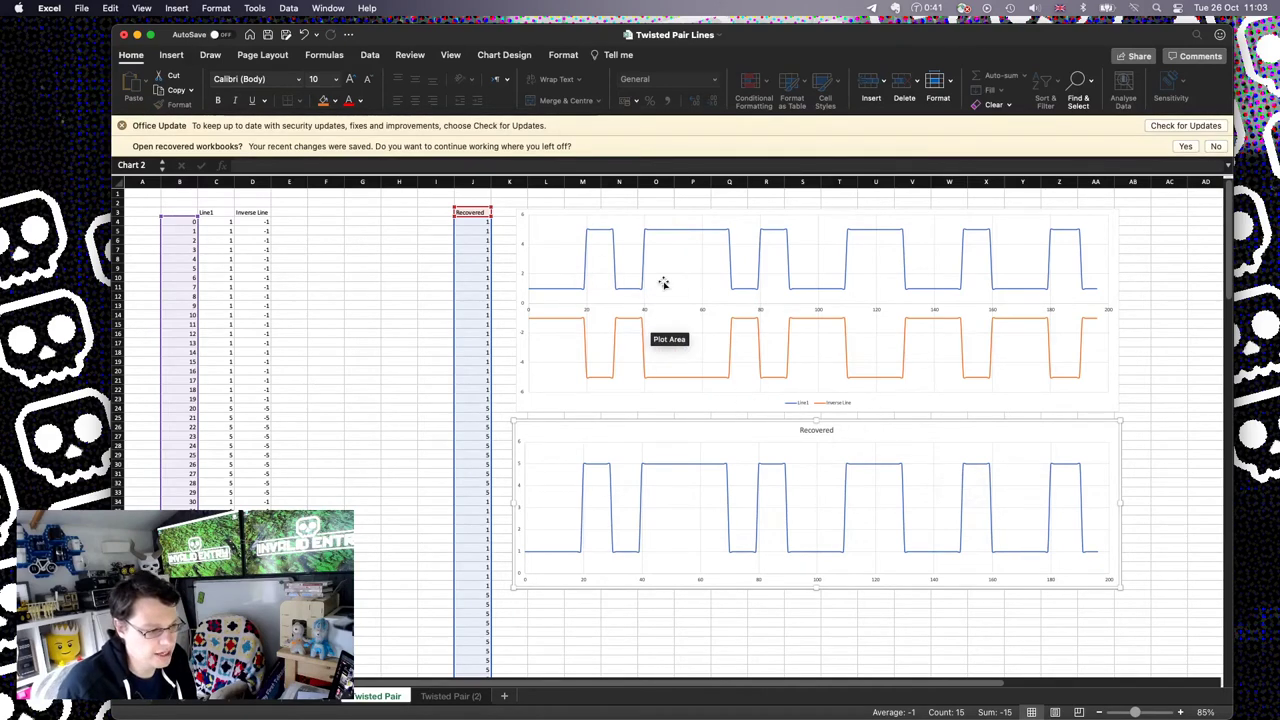
{"action": "mouse_move", "coordinate": [648, 330]}
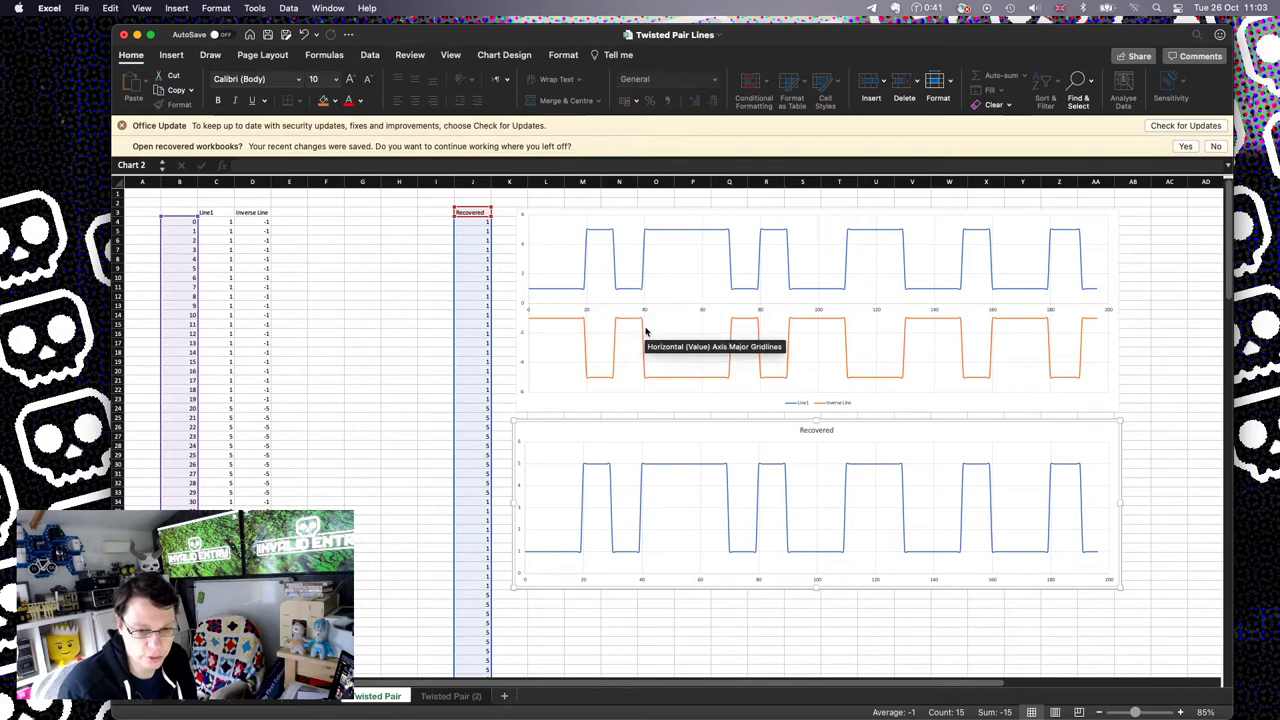
{"action": "mouse_move", "coordinate": [802, 336]}
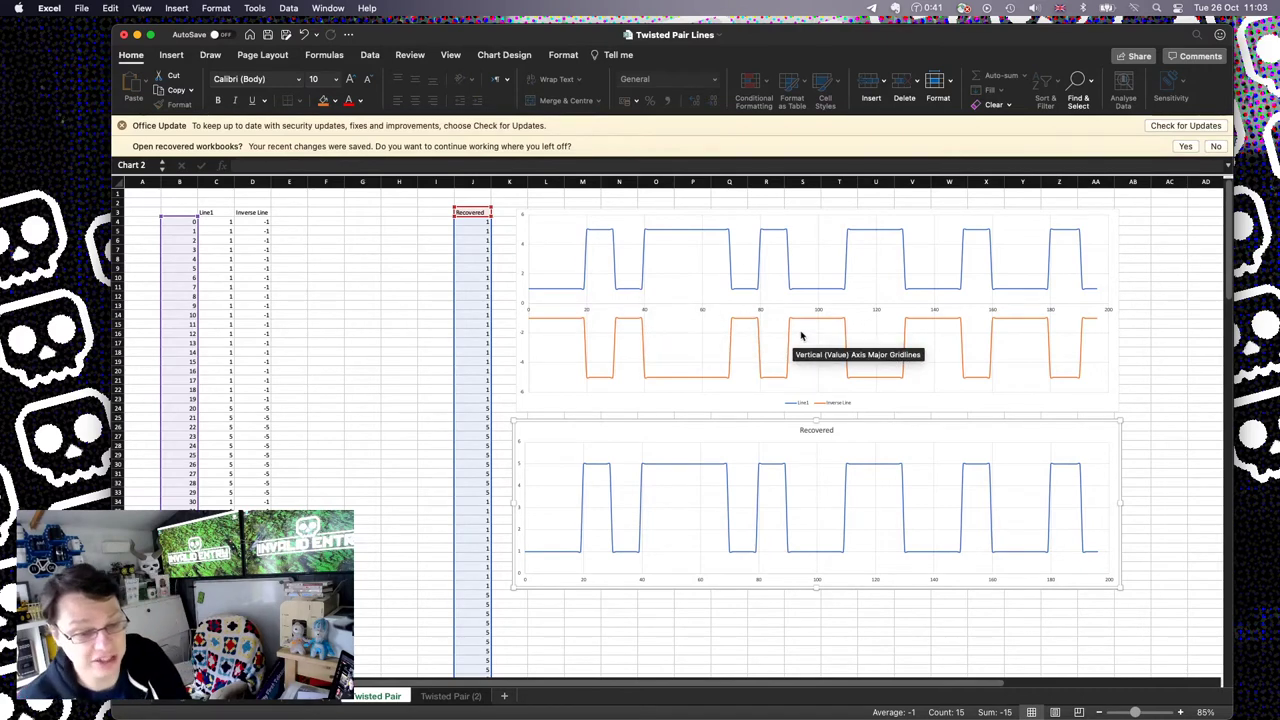
{"action": "mouse_move", "coordinate": [604, 340]}
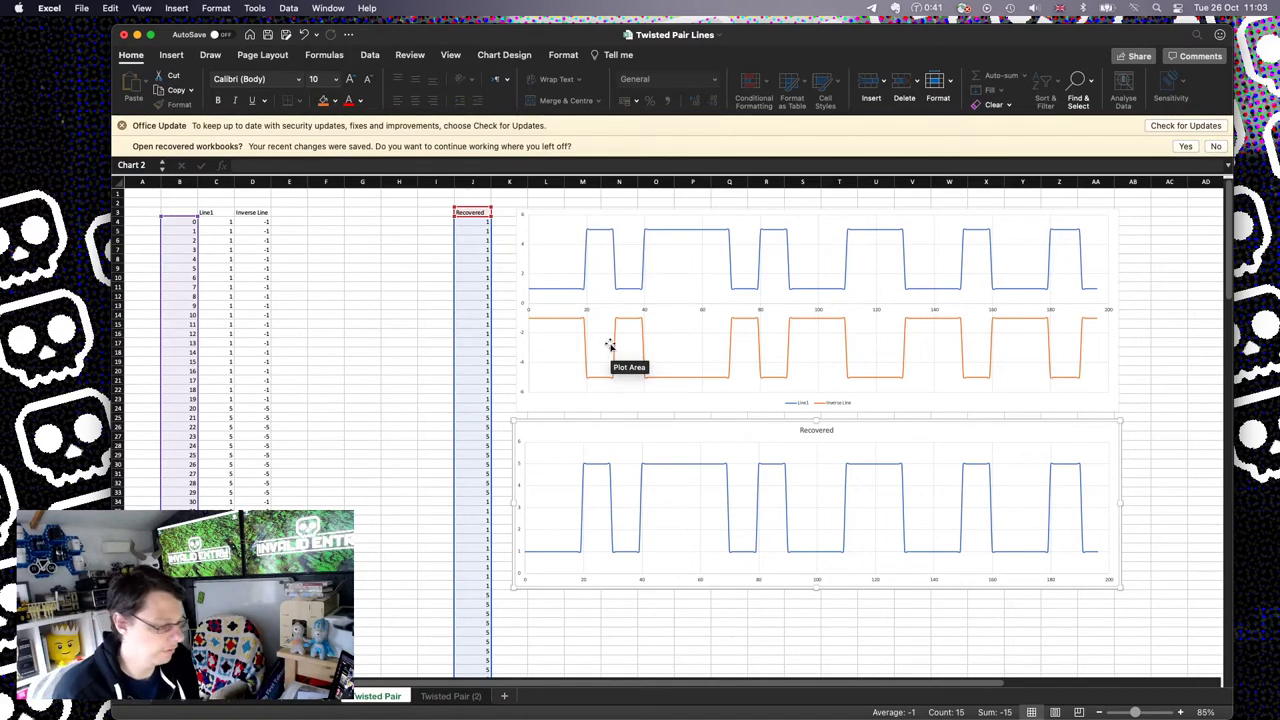
Show the Twisted Pair (2) sheet with Noise Line, Noise Inverse and Recovered columns and charts
{"action": "left_click", "coordinate": [452, 696]}
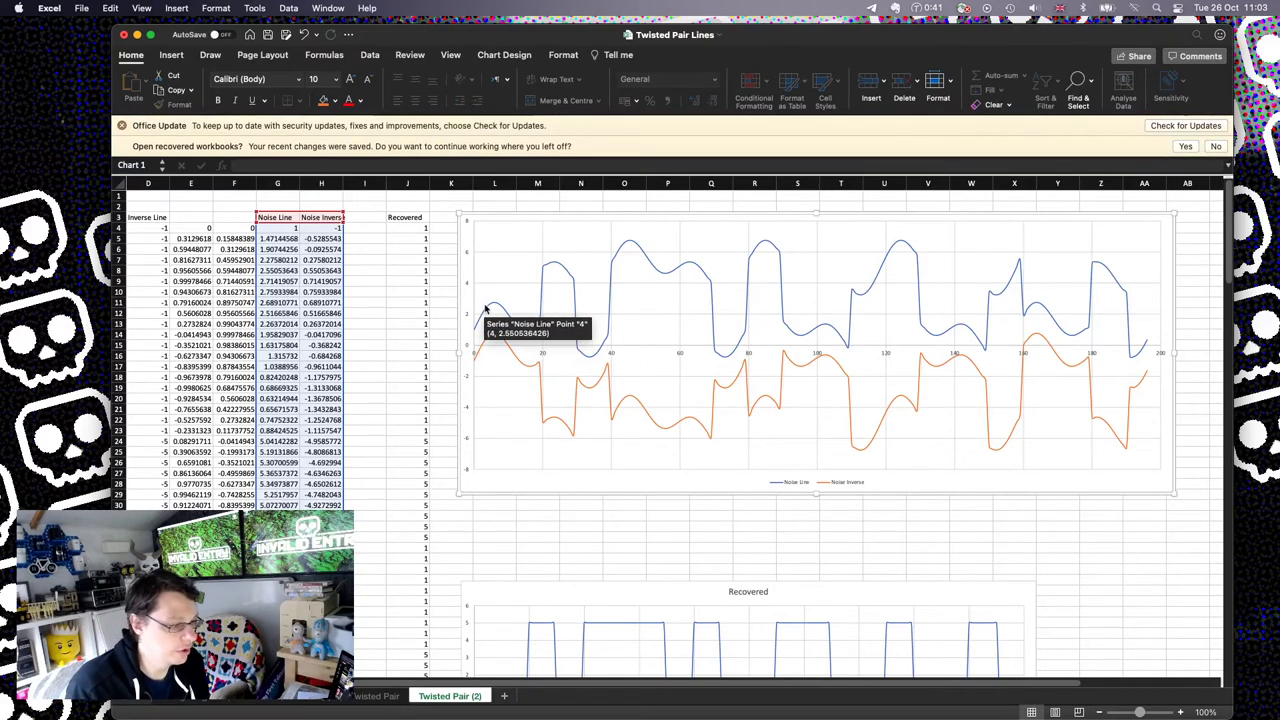
{"action": "mouse_move", "coordinate": [488, 310]}
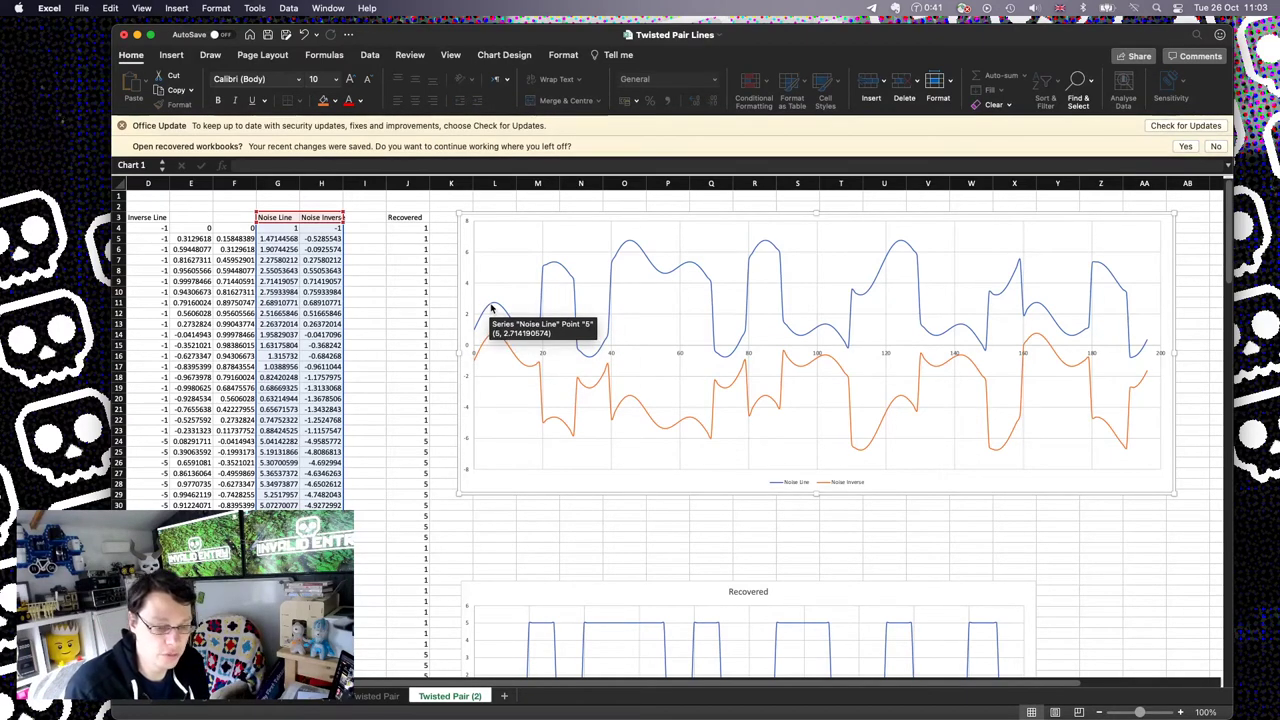
{"action": "mouse_move", "coordinate": [490, 340]}
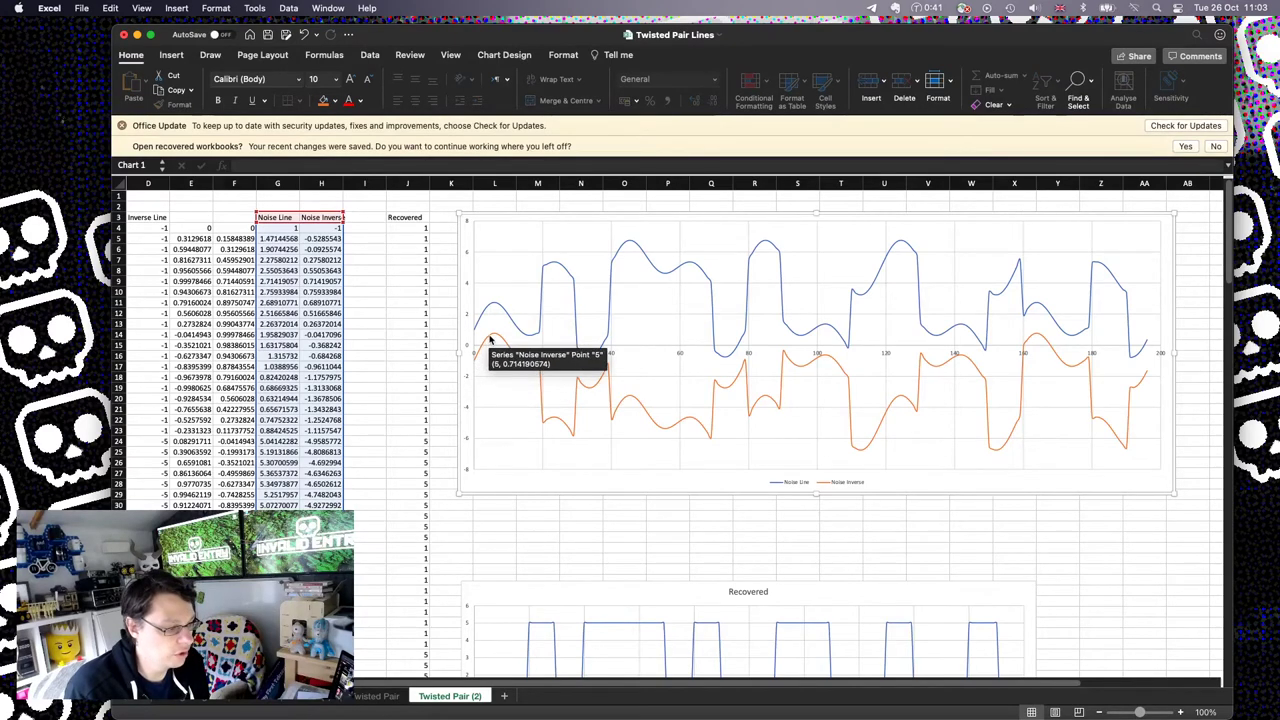
{"action": "mouse_move", "coordinate": [492, 340]}
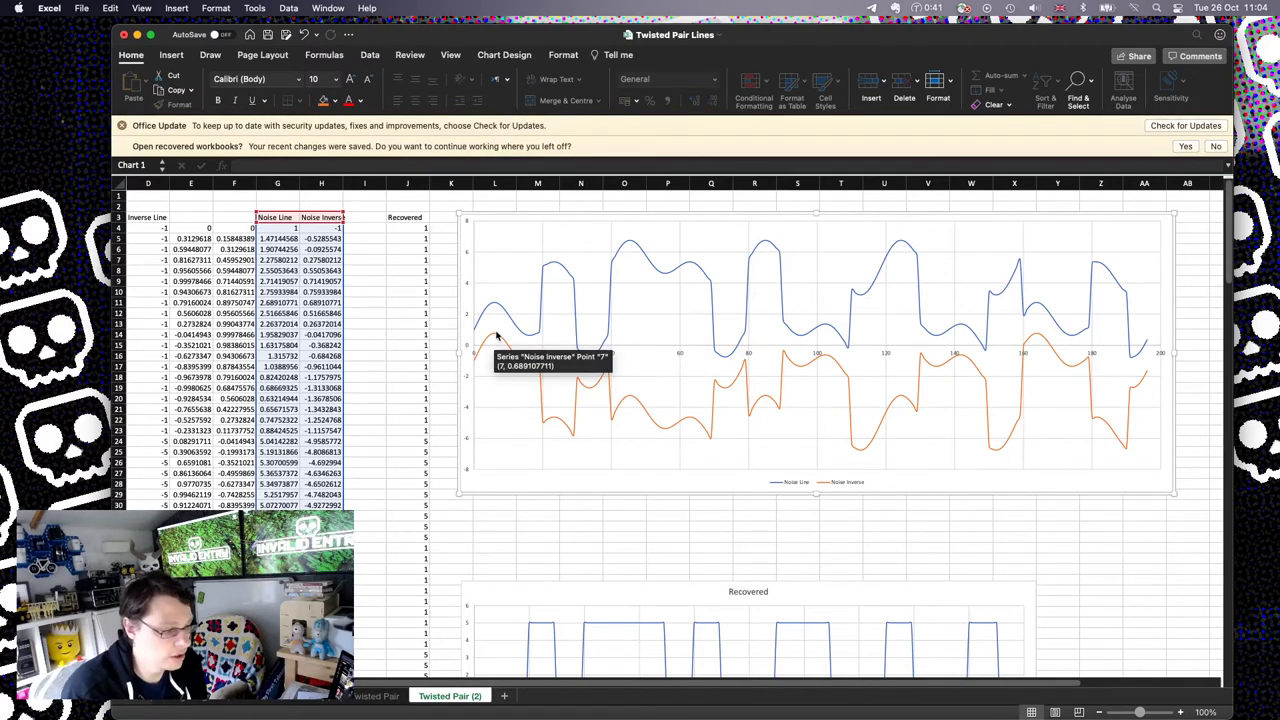
{"action": "mouse_move", "coordinate": [492, 310]}
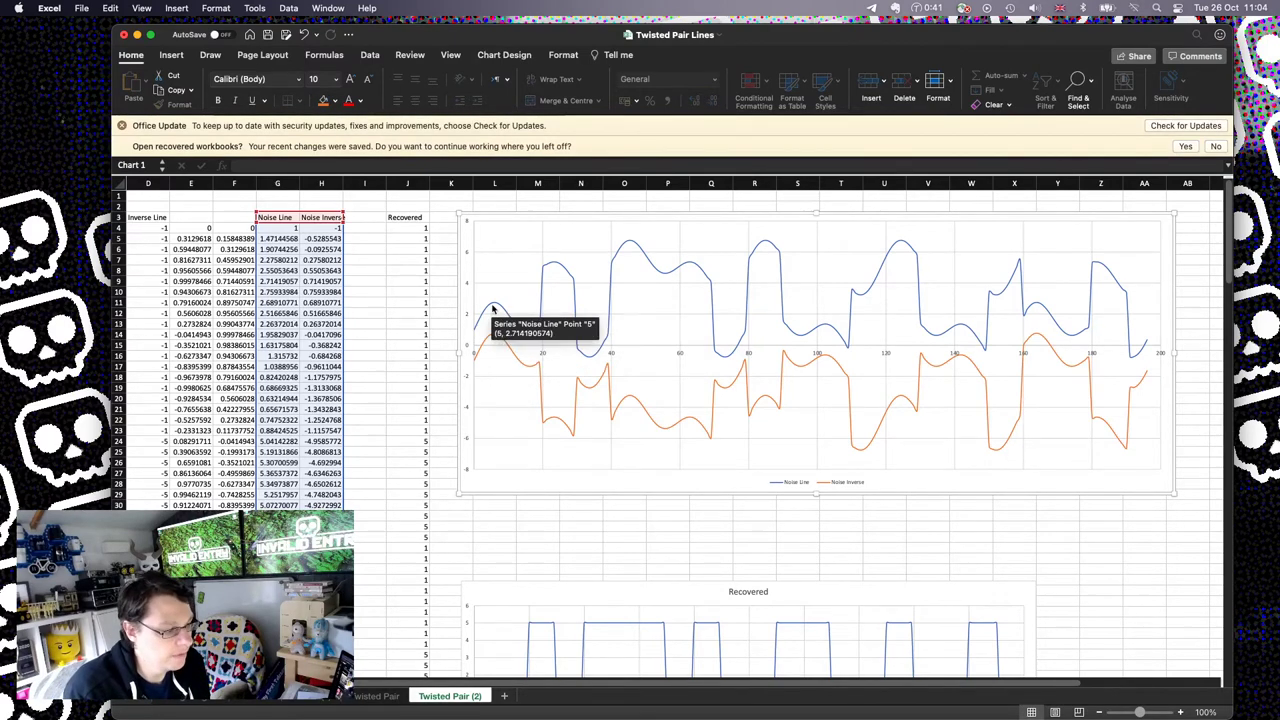
{"action": "mouse_move", "coordinate": [494, 308]}
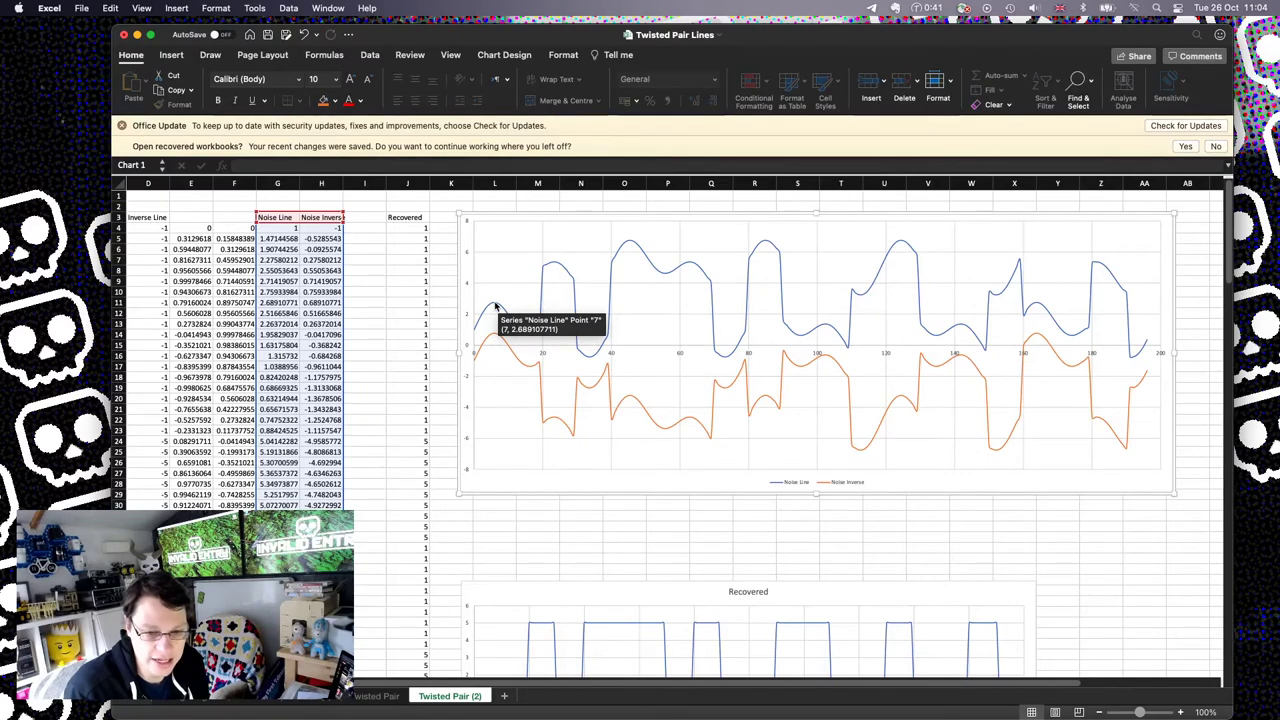
{"action": "mouse_move", "coordinate": [496, 330]}
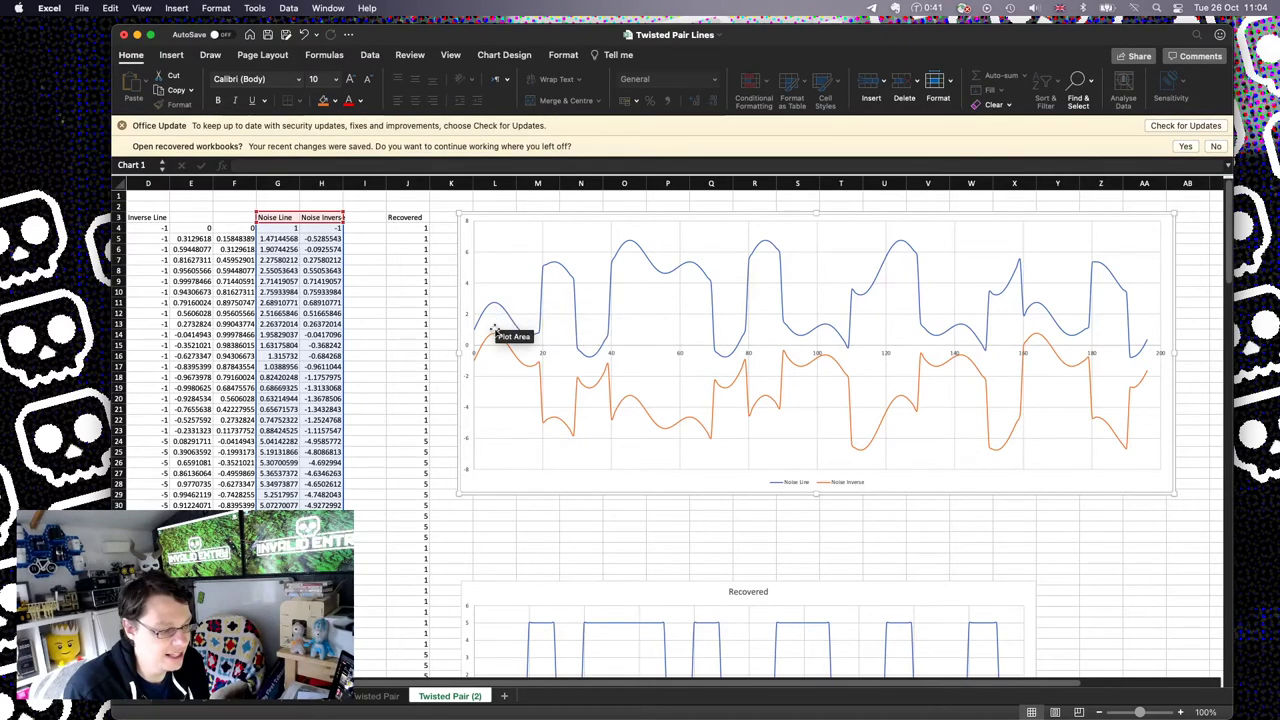
{"action": "mouse_move", "coordinate": [490, 398]}
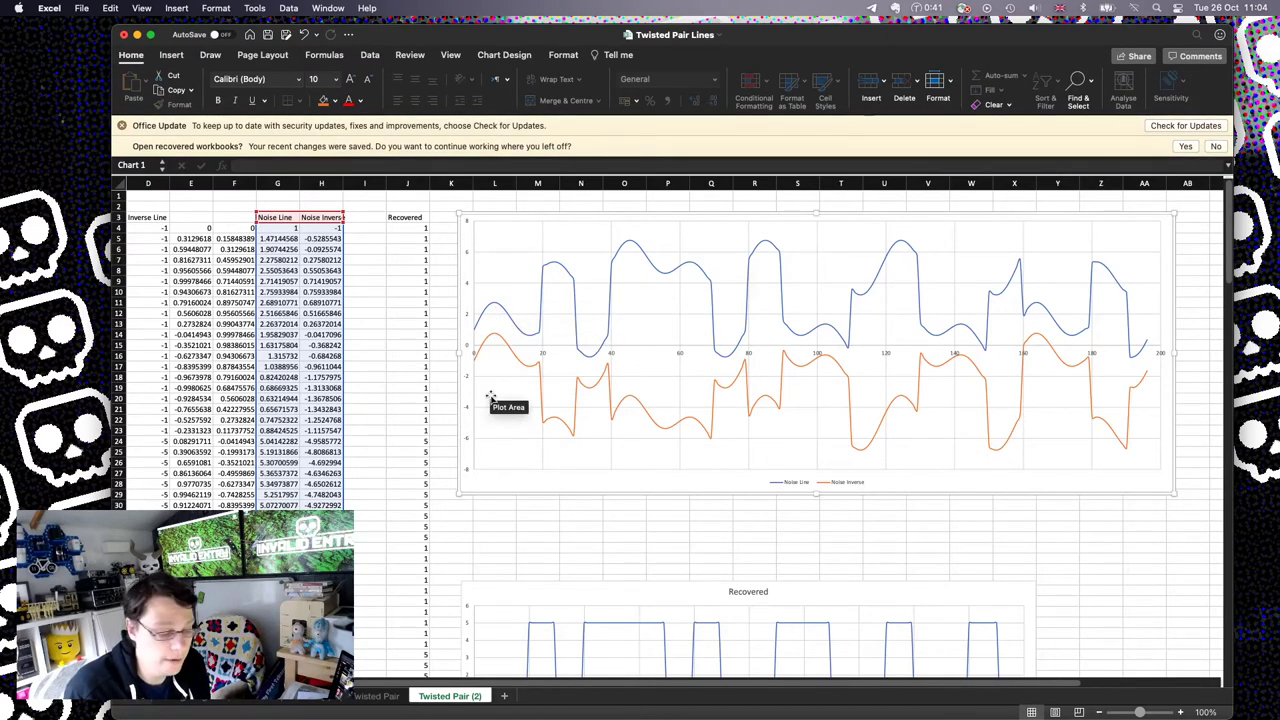
{"action": "mouse_move", "coordinate": [524, 356]}
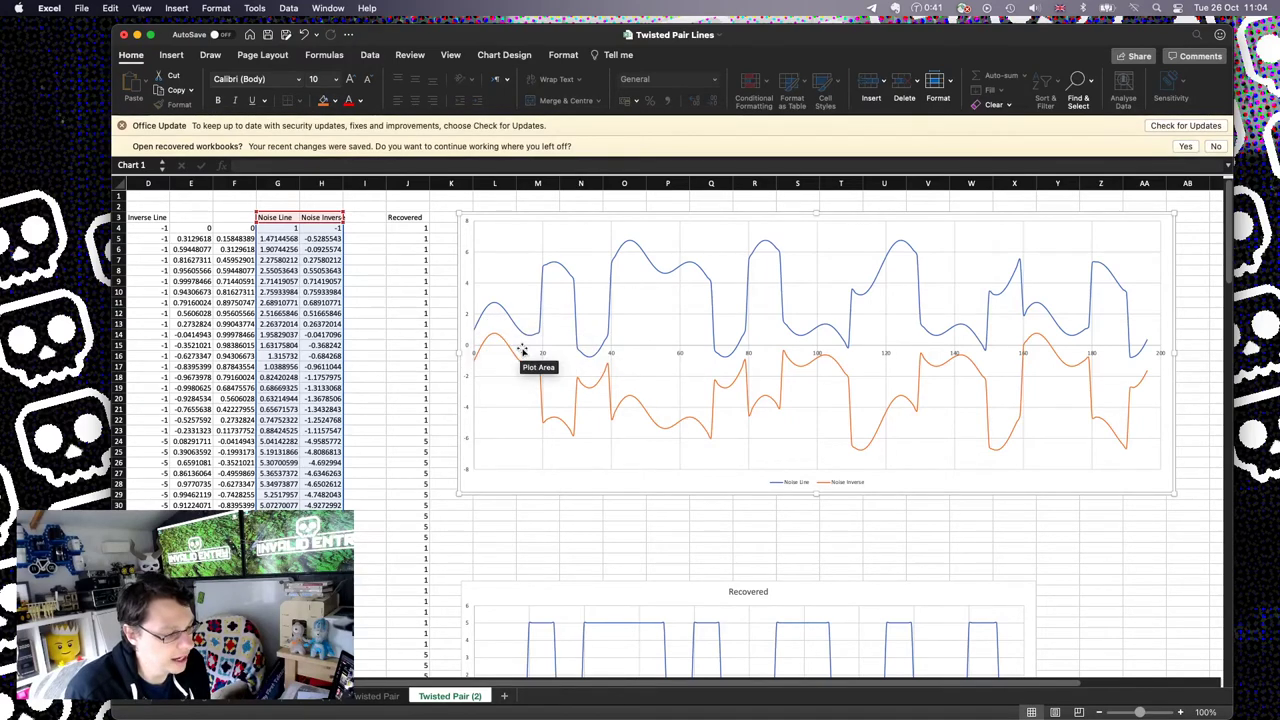
{"action": "mouse_move", "coordinate": [570, 322]}
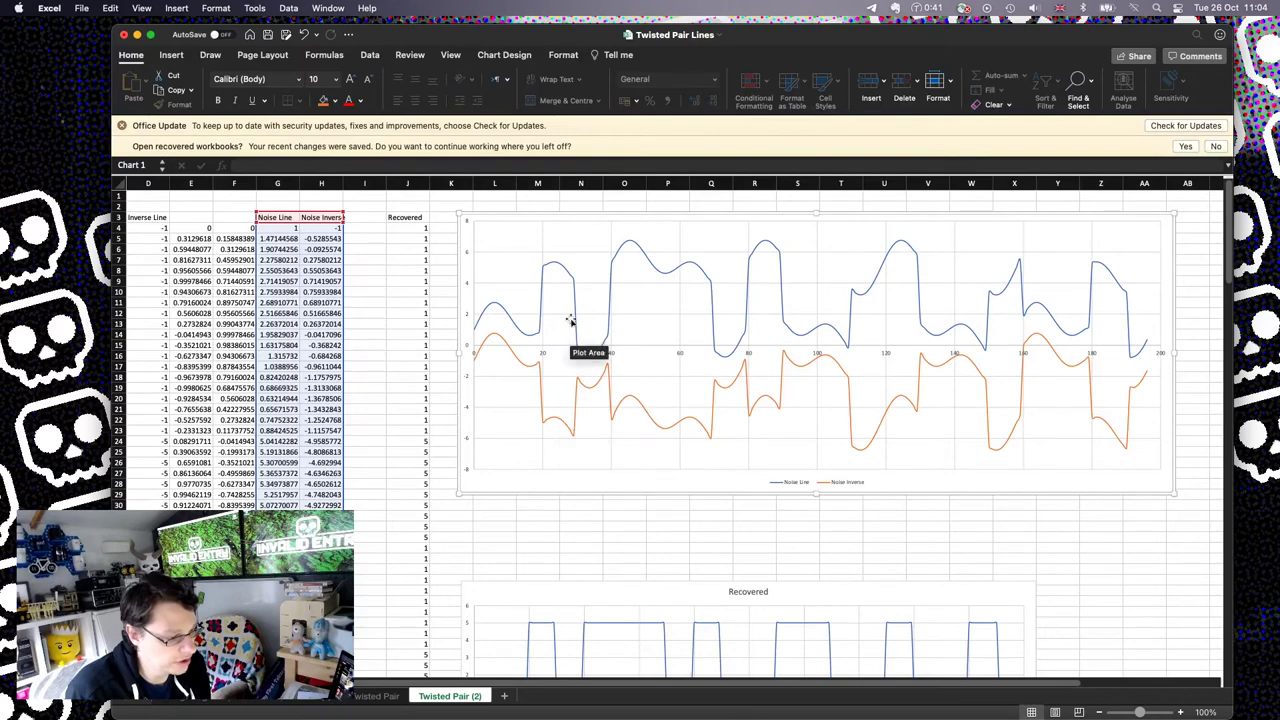
{"action": "mouse_move", "coordinate": [564, 374]}
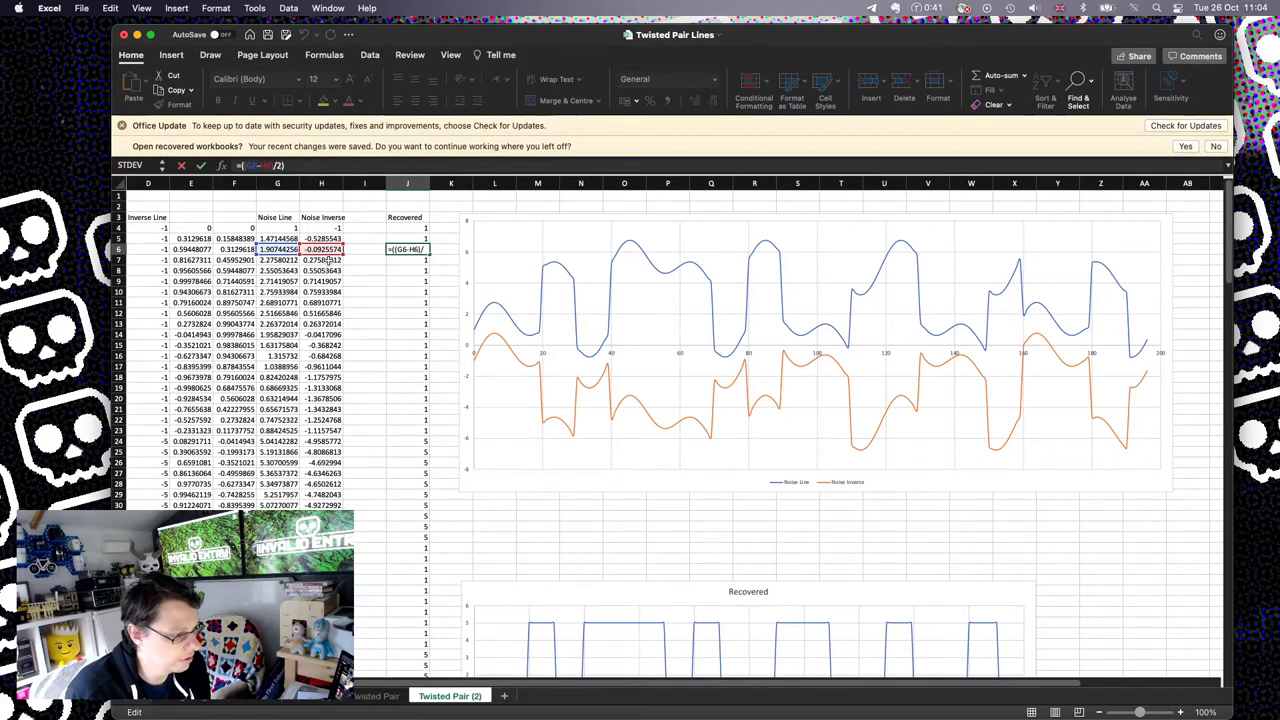
{"action": "mouse_move", "coordinate": [564, 500]}
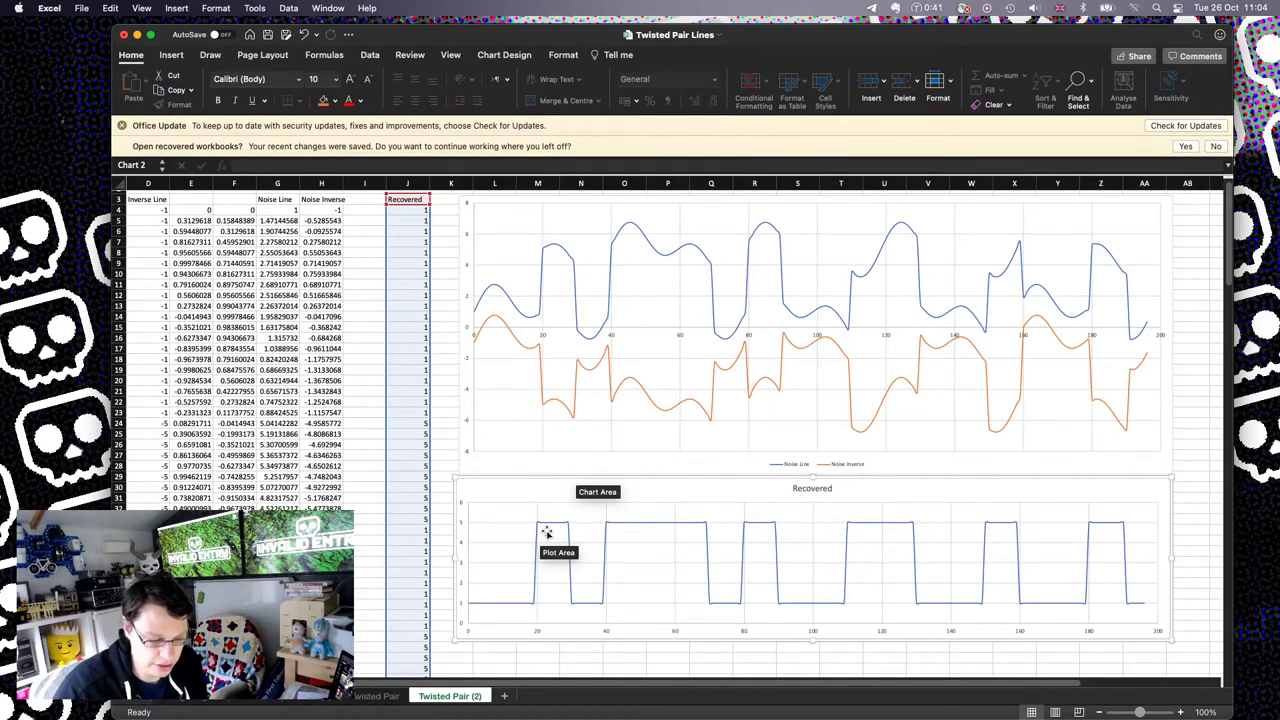
{"action": "mouse_move", "coordinate": [528, 332]}
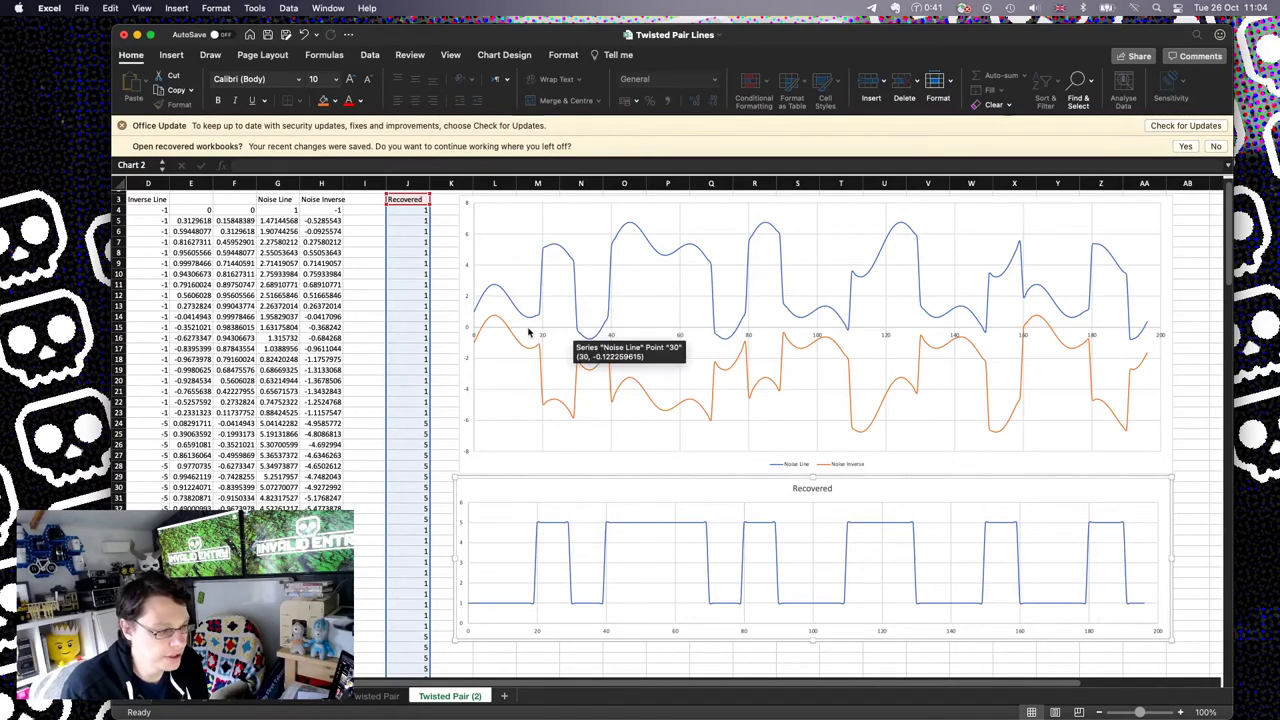
{"action": "mouse_move", "coordinate": [692, 376]}
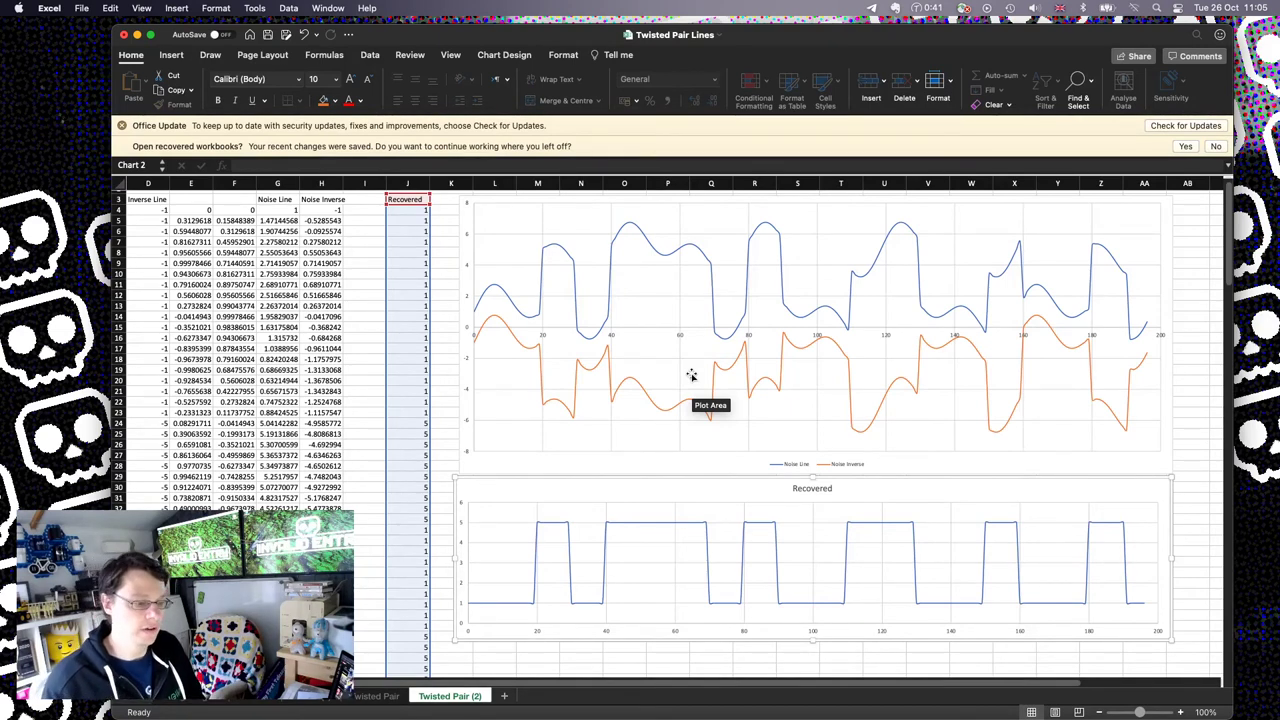
{"action": "mouse_move", "coordinate": [604, 316]}
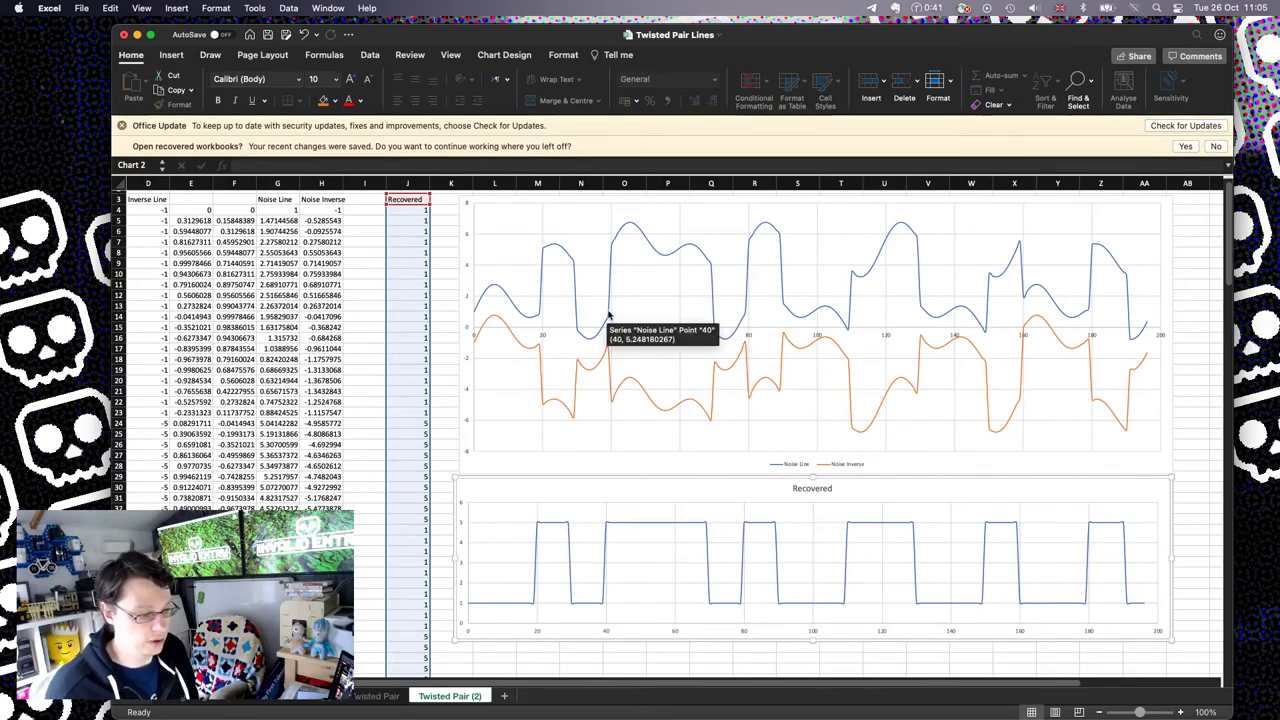
{"action": "mouse_move", "coordinate": [860, 560]}
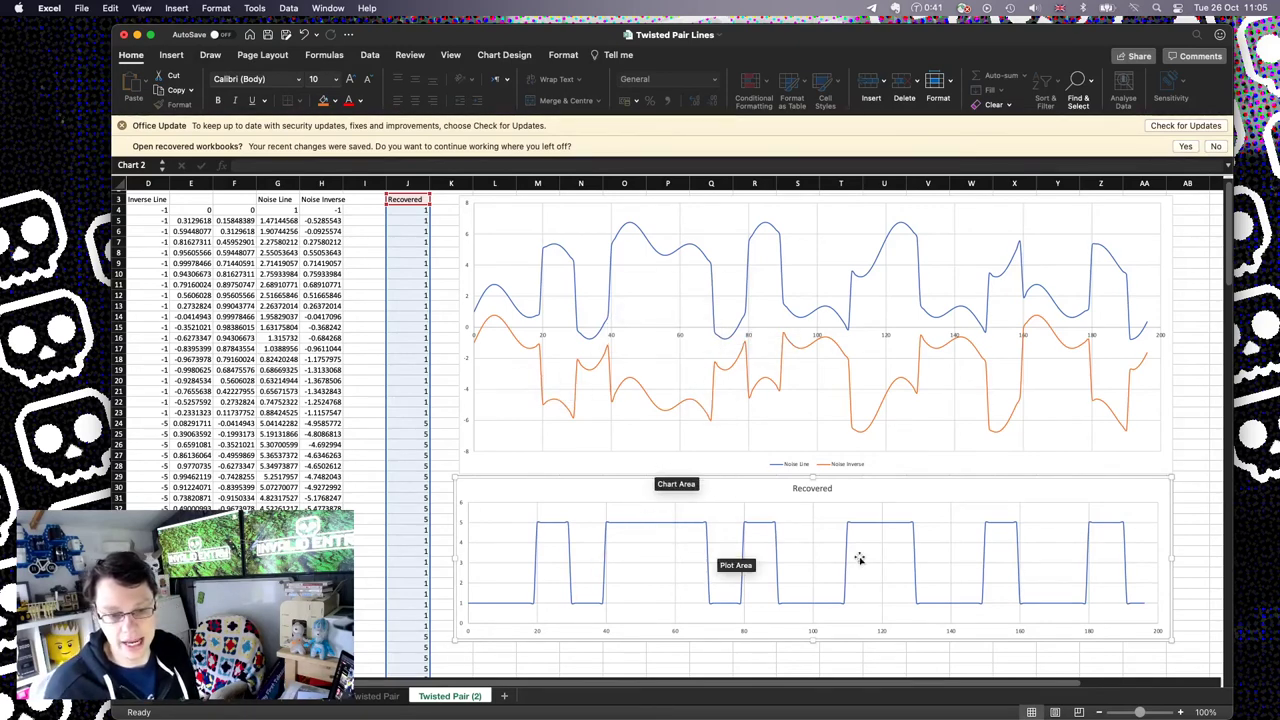
{"action": "mouse_move", "coordinate": [638, 546]}
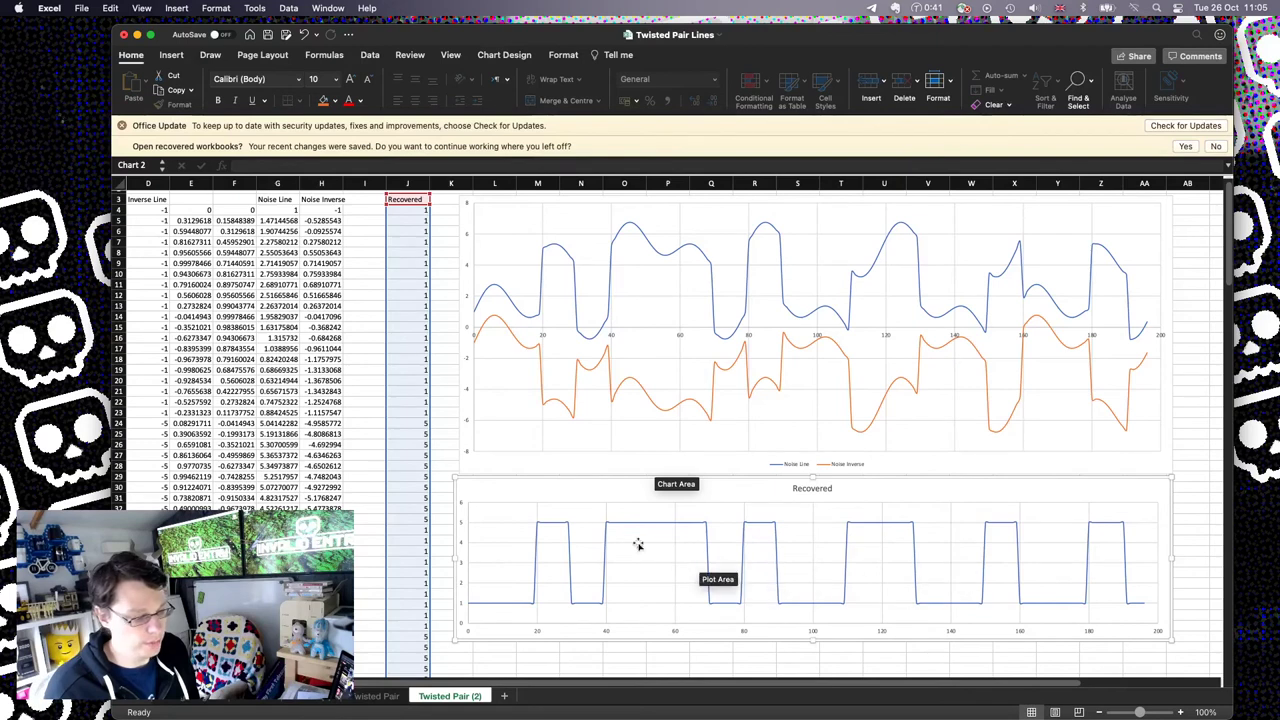
{"action": "mouse_move", "coordinate": [564, 528]}
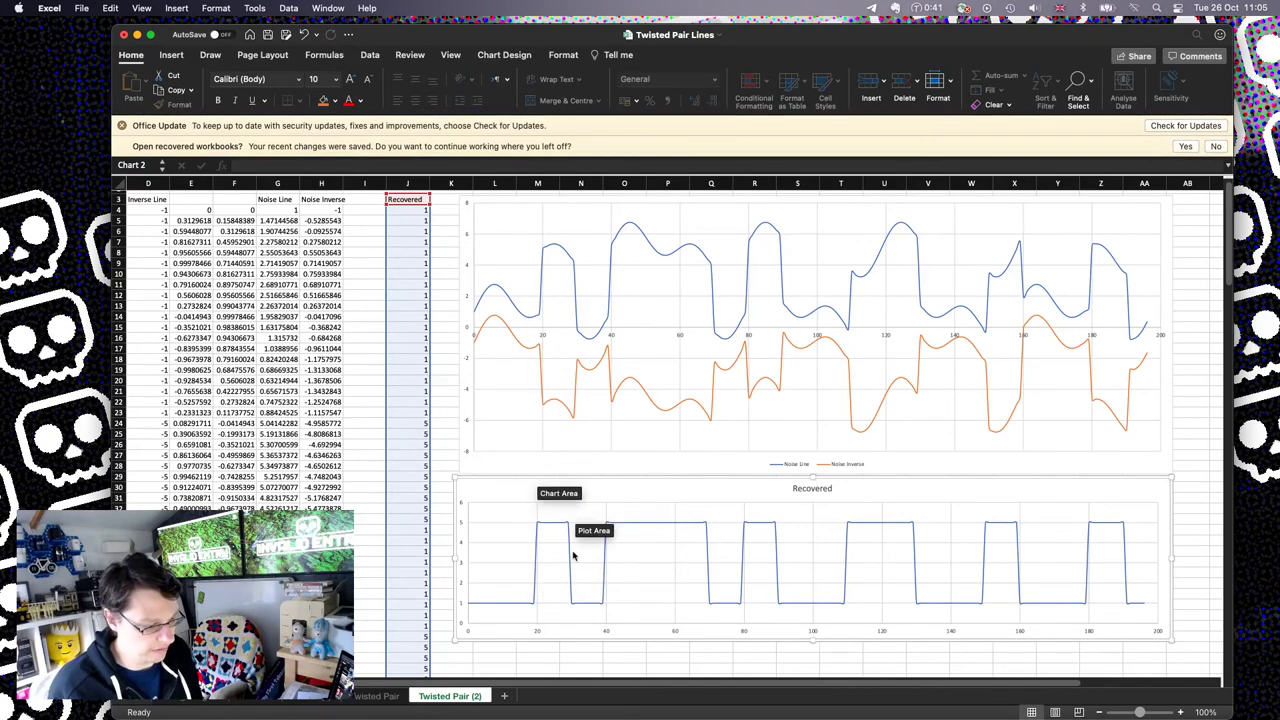
{"action": "mouse_move", "coordinate": [516, 592]}
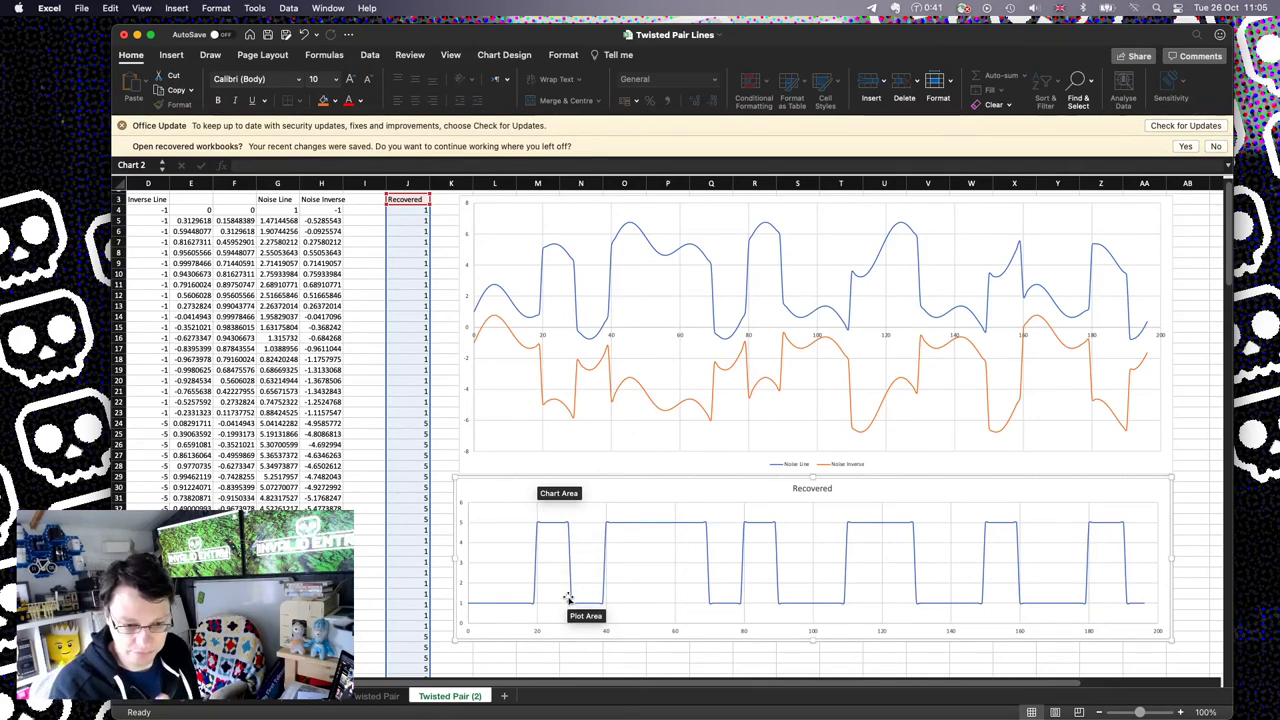
{"action": "mouse_move", "coordinate": [1052, 636]}
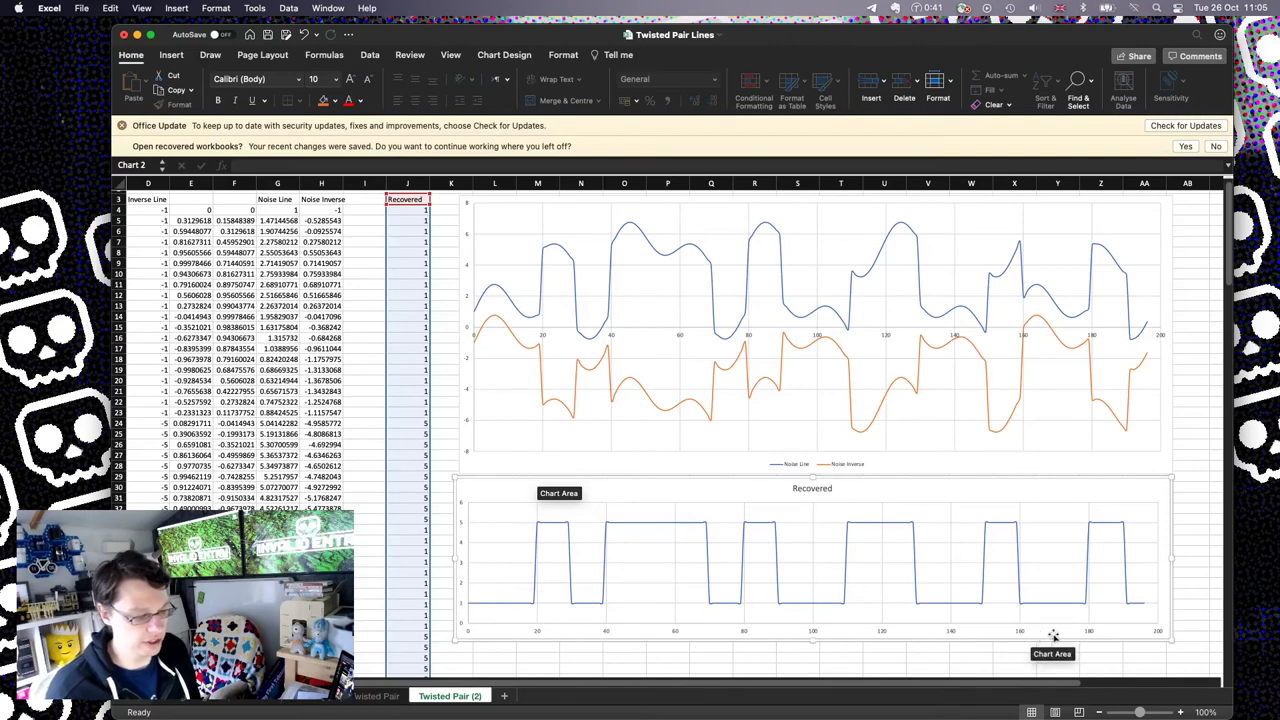